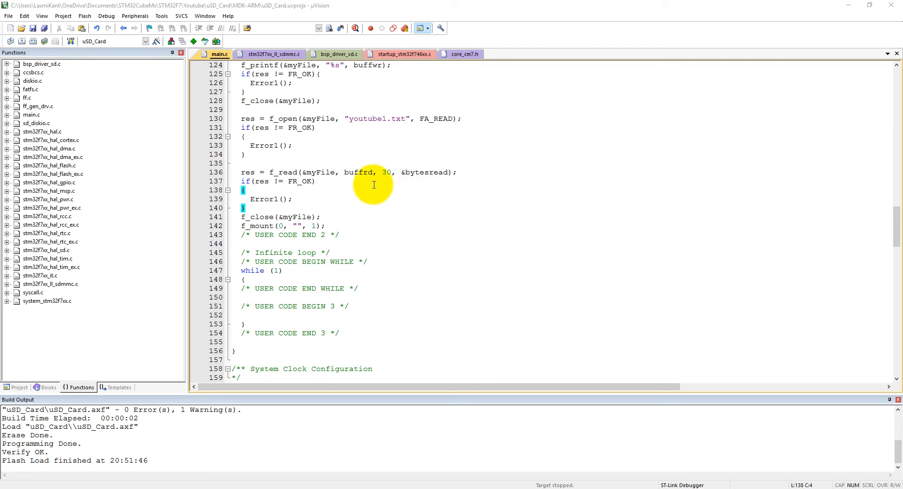
pyautogui.moveTo(309, 217)
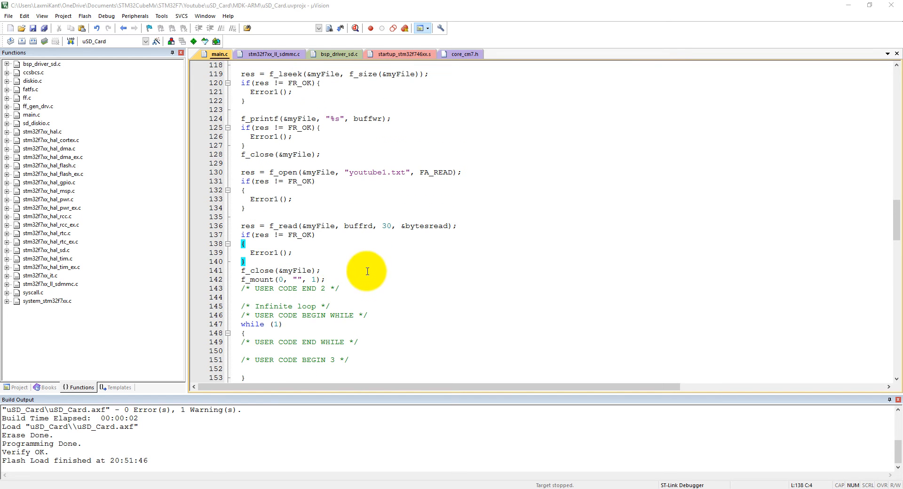
pyautogui.moveTo(358, 174)
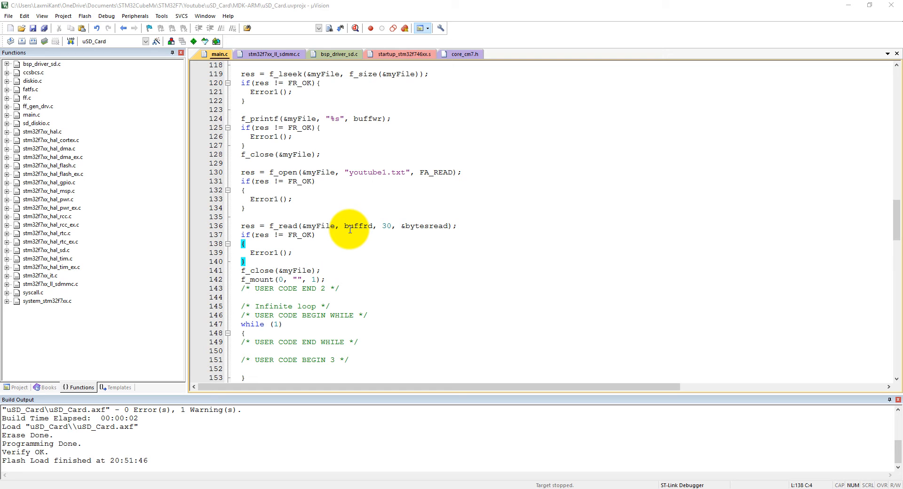
pyautogui.moveTo(343, 233)
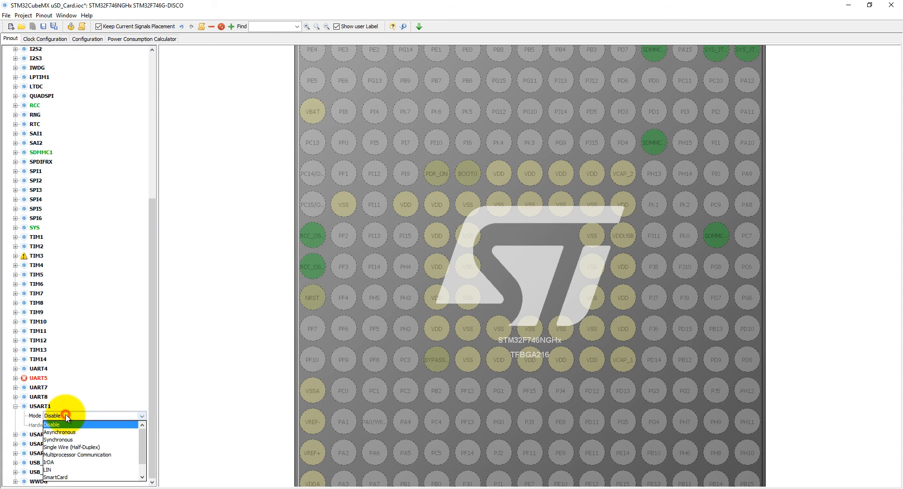
# Step: Set USART1 mode to Asynchronous so its TX/RX pins appear on the pinout
pyautogui.click(59, 432)
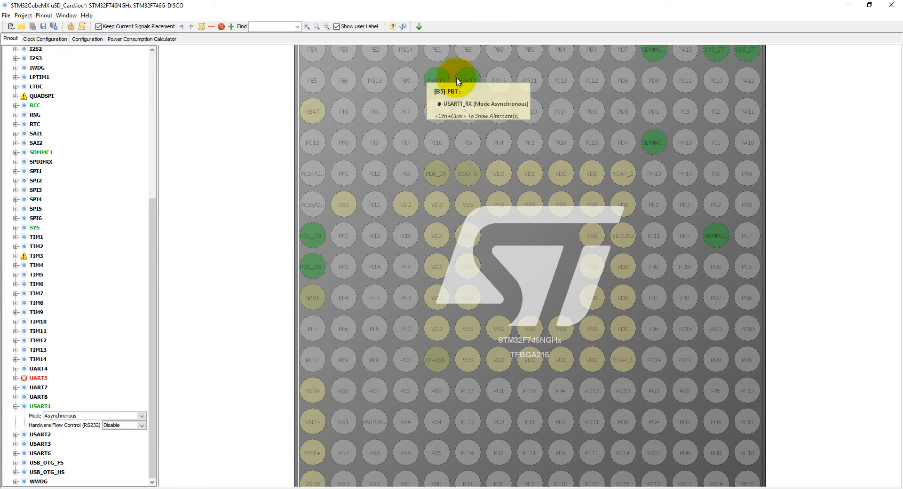
pyautogui.moveTo(463, 80)
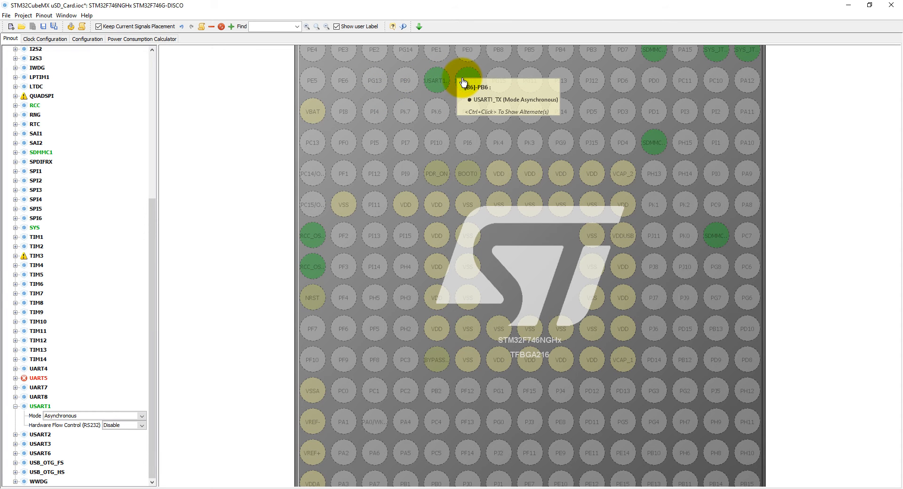
pyautogui.moveTo(467, 80)
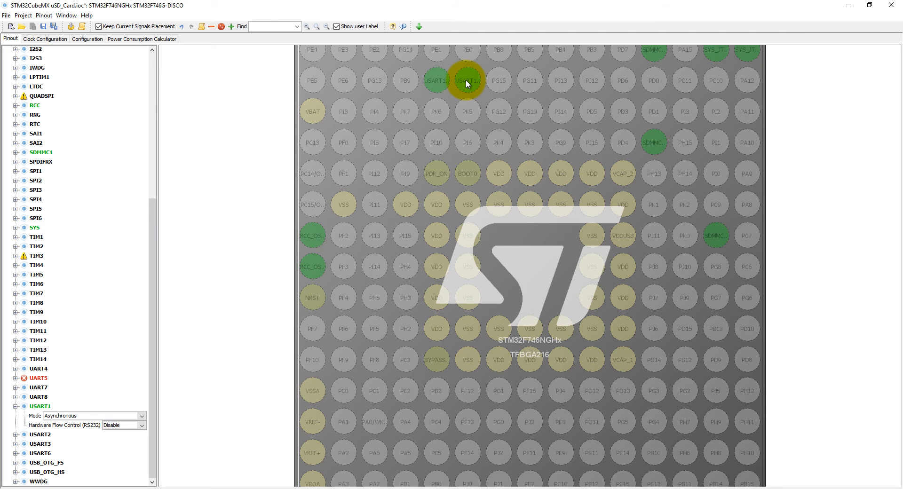
pyautogui.moveTo(467, 80)
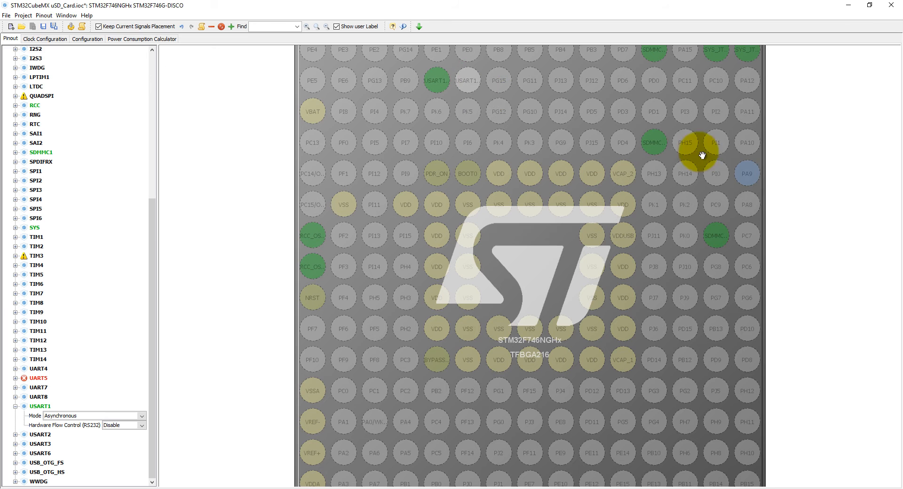
pyautogui.moveTo(746, 178)
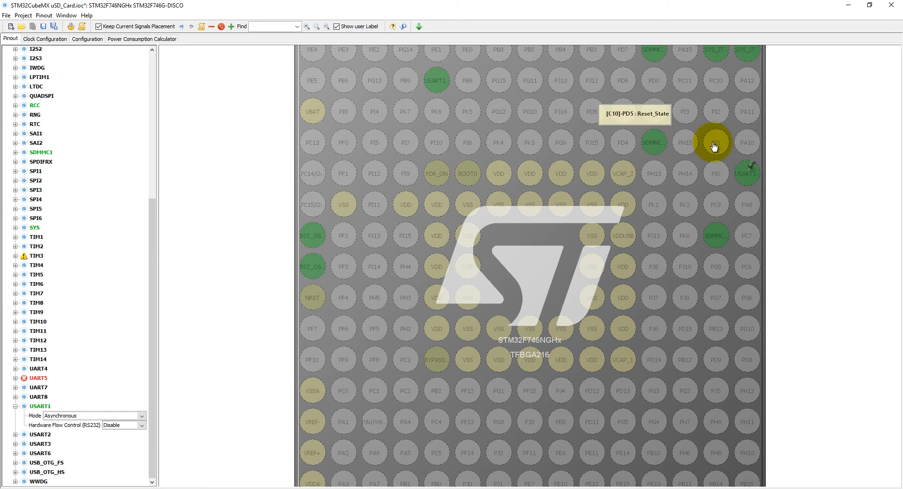
pyautogui.moveTo(746, 173)
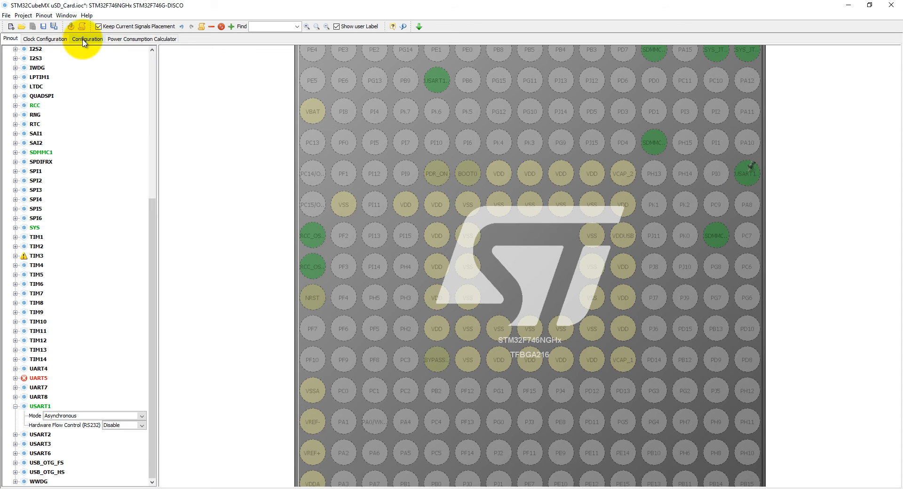
# Step: Configure USART1 parameters to 9600 baud and 8-bit word length, then apply and close
pyautogui.click(87, 39)
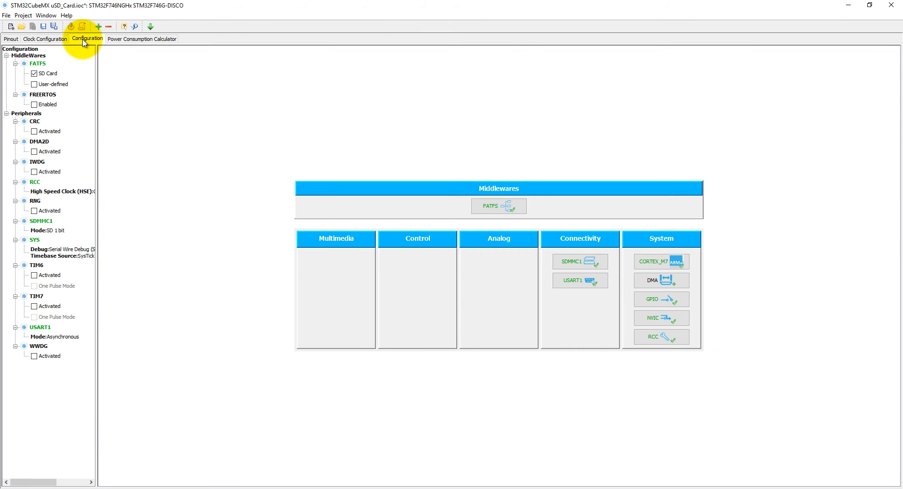
pyautogui.moveTo(457, 184)
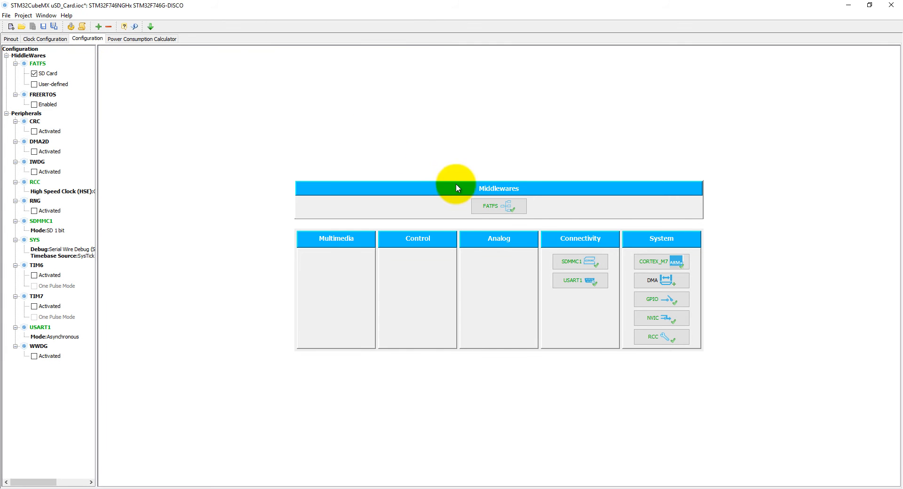
pyautogui.click(580, 280)
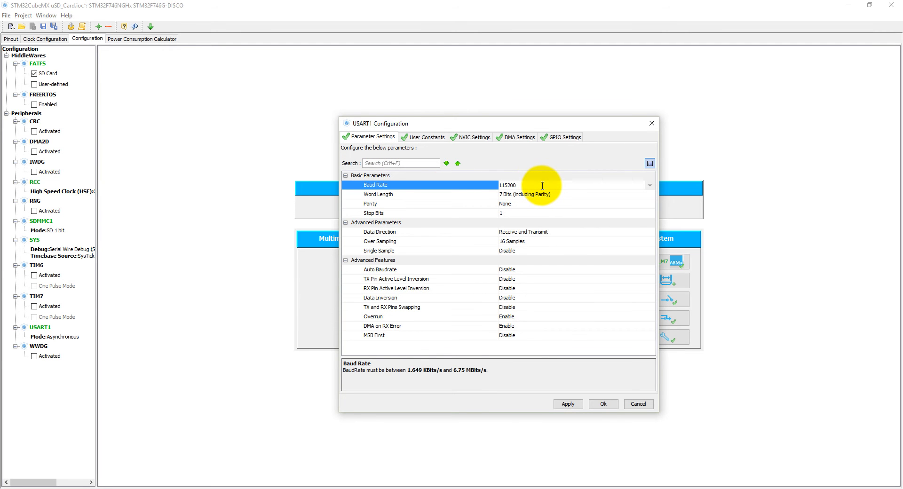
pyautogui.click(574, 194)
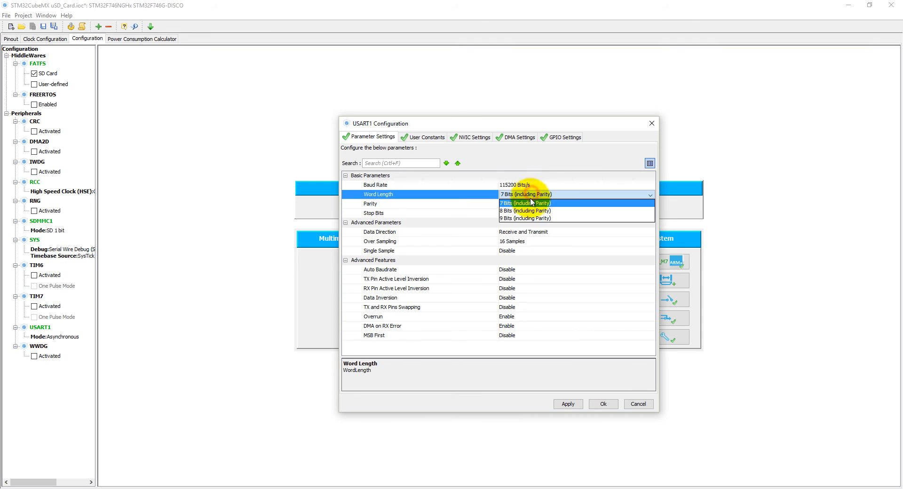
pyautogui.click(524, 210)
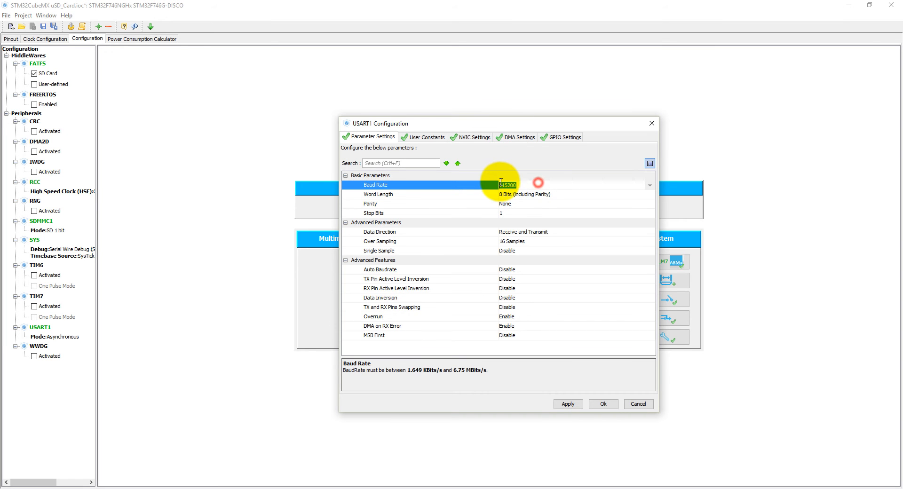
pyautogui.write('9600 Bits/s')
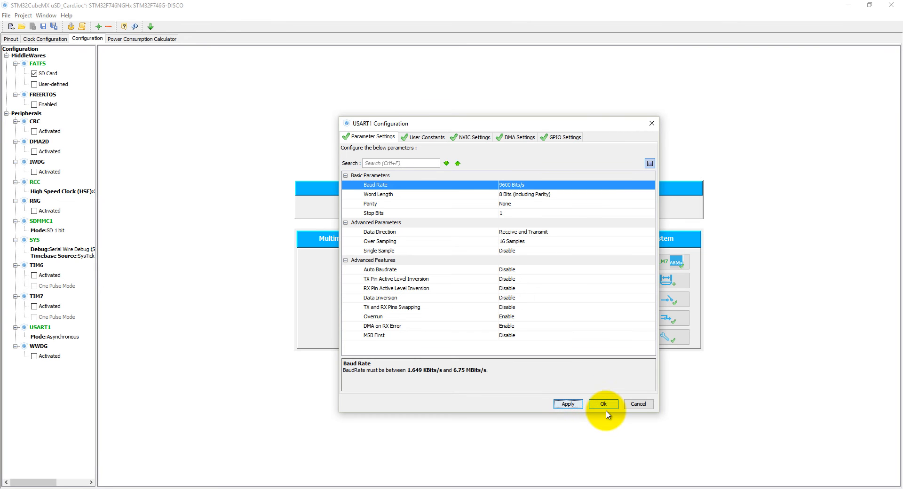
pyautogui.click(602, 404)
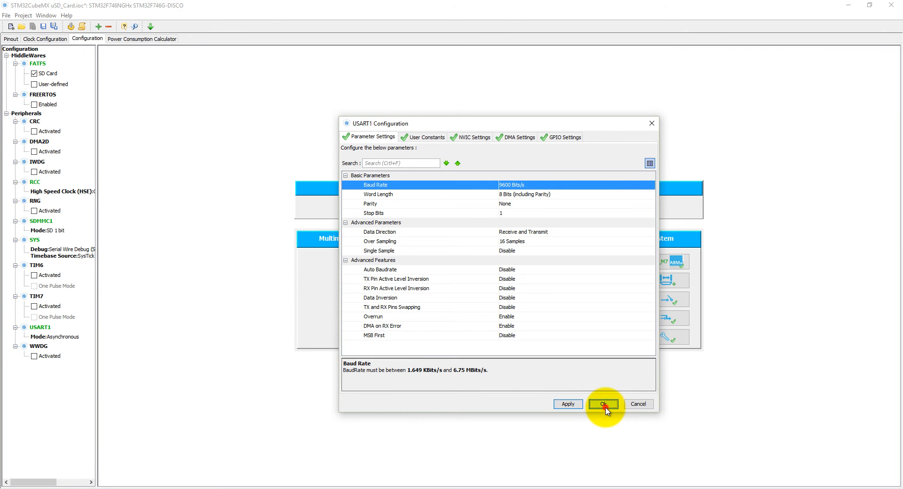
pyautogui.click(603, 403)
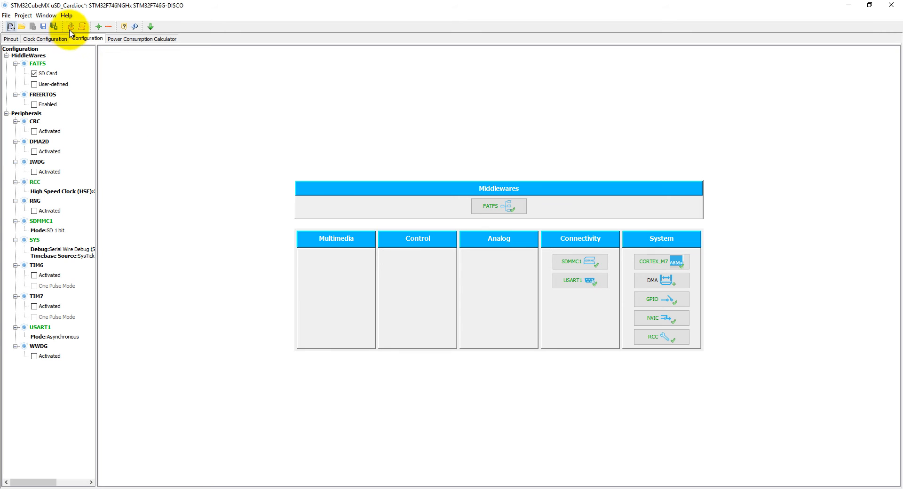
# Step: Generate code from CubeMX, reload main.c and the startup file in Keil, and rebuild
pyautogui.click(70, 26)
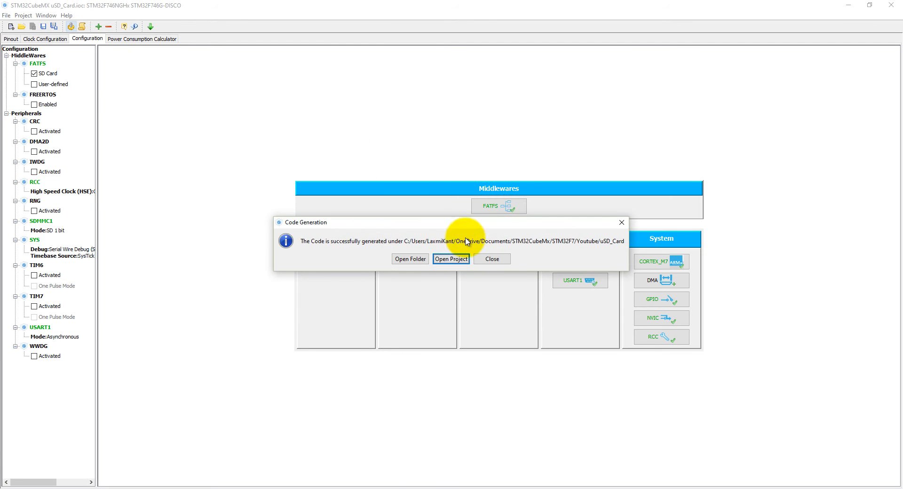
pyautogui.click(450, 258)
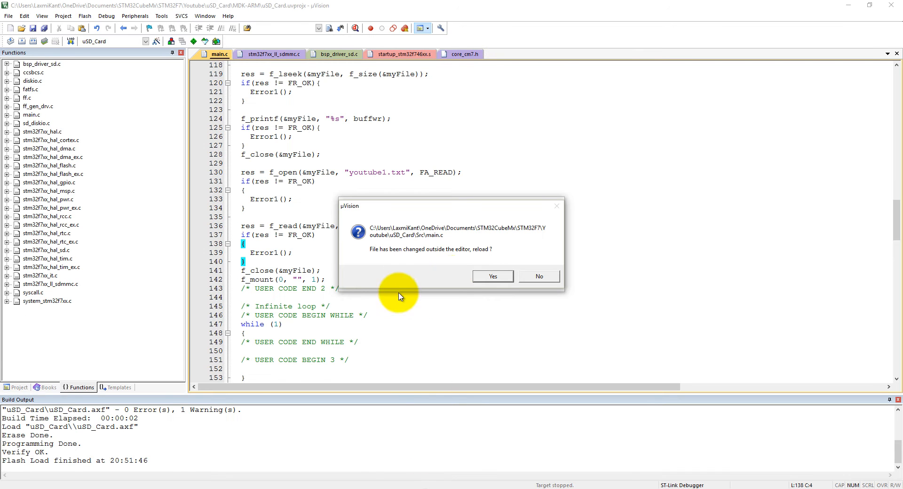
pyautogui.click(492, 276)
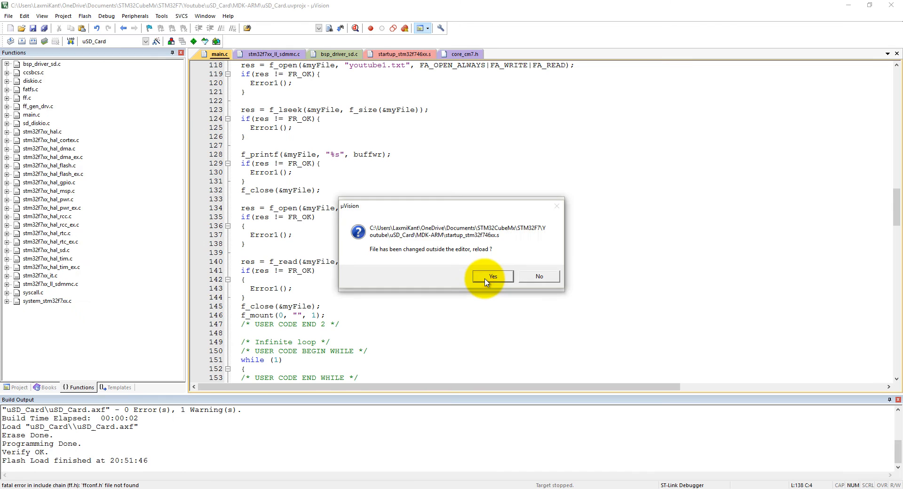
pyautogui.click(492, 275)
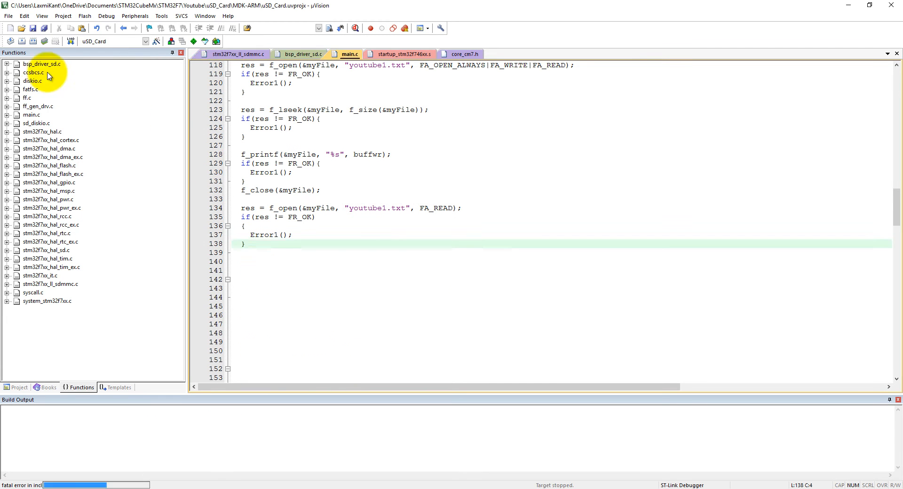
pyautogui.click(216, 27)
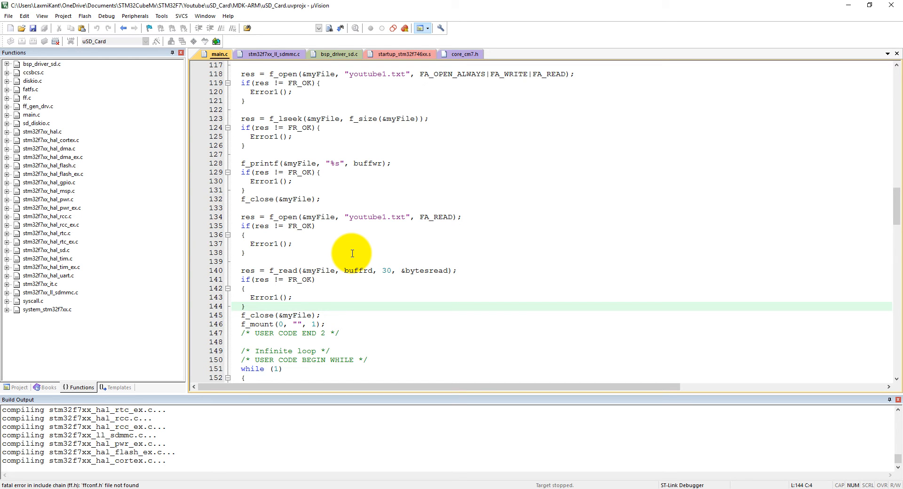
pyautogui.moveTo(286, 192)
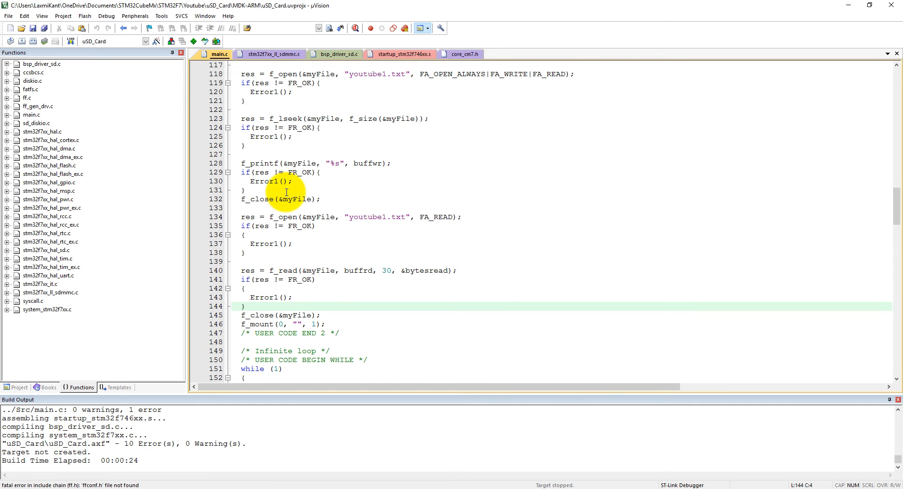
pyautogui.moveTo(336, 251)
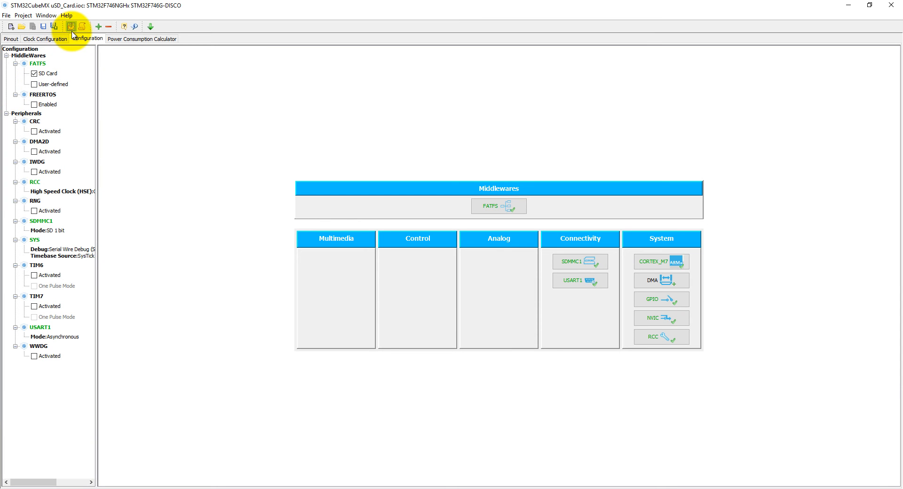
# Step: Regenerate code from CubeMX and reload main.c and the startup file in Keil
pyautogui.click(70, 26)
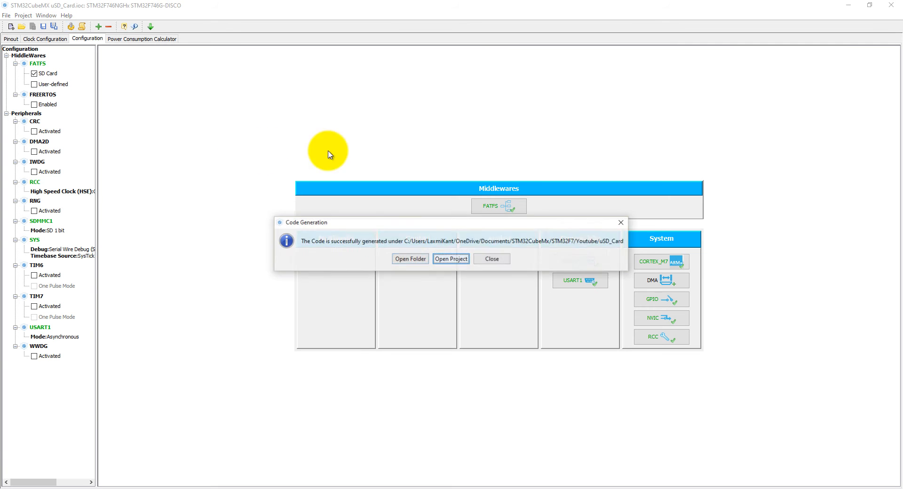
pyautogui.click(450, 258)
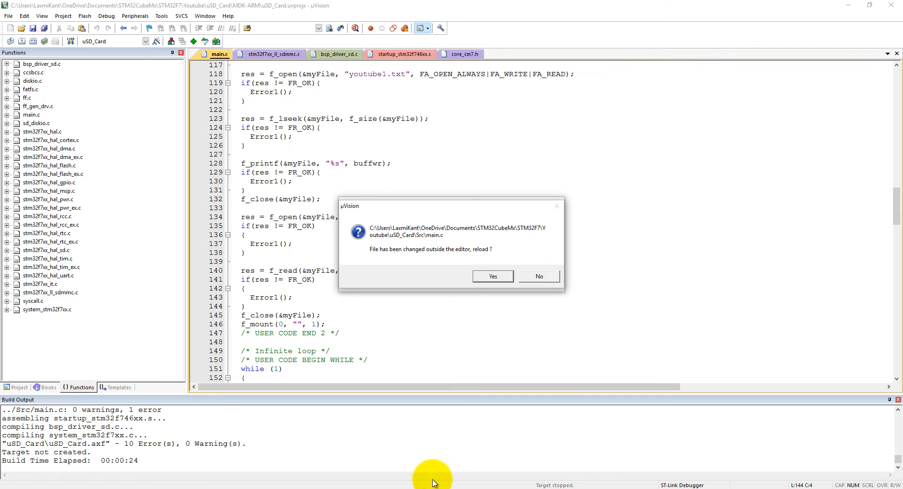
pyautogui.click(492, 275)
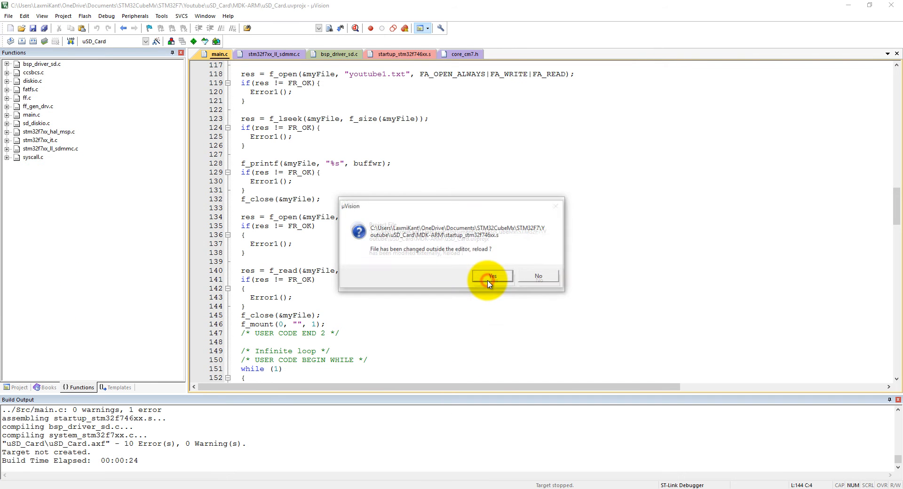
pyautogui.click(491, 275)
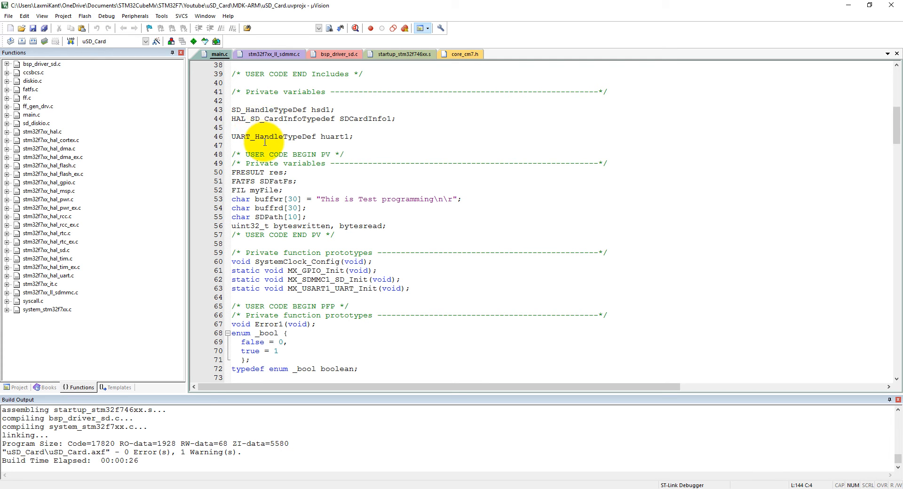
# Step: Add the PUTCHAR_PROTOTYPE fputc override transmitting on huart1, then move down to main
pyautogui.click(260, 136)
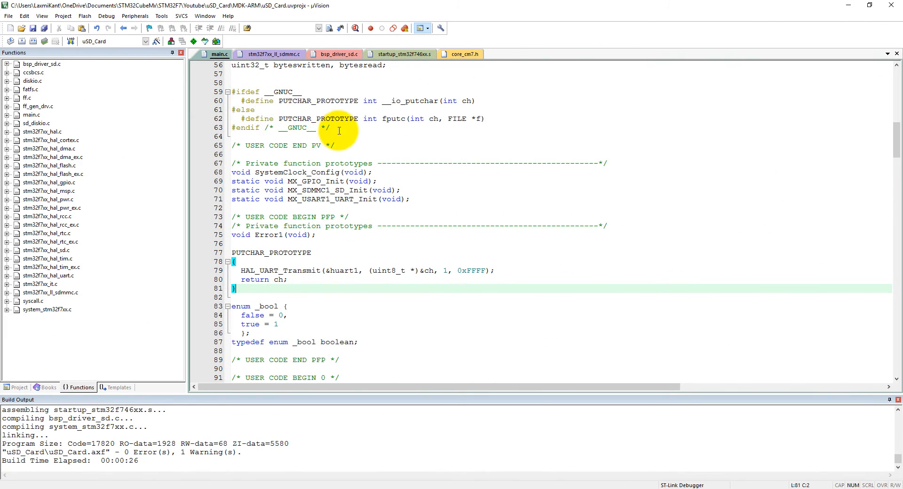
pyautogui.moveTo(339, 127); pyautogui.dragTo(234, 92)
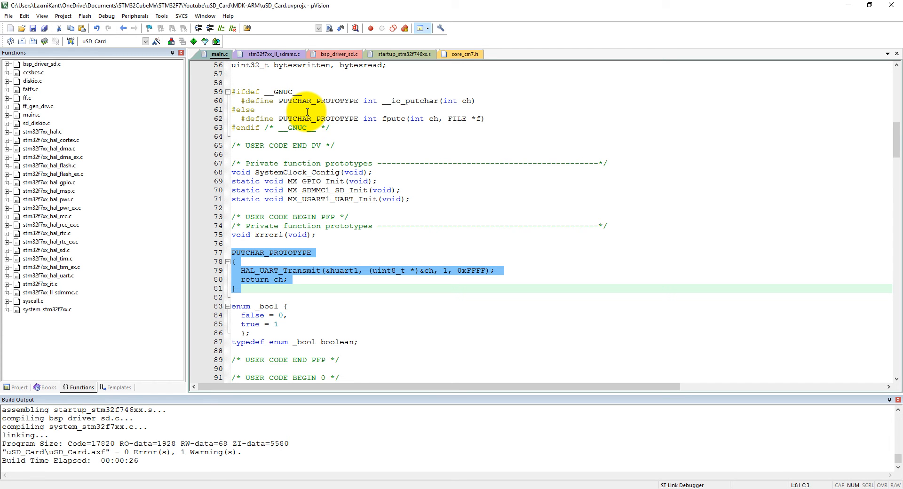
pyautogui.scroll(-3)
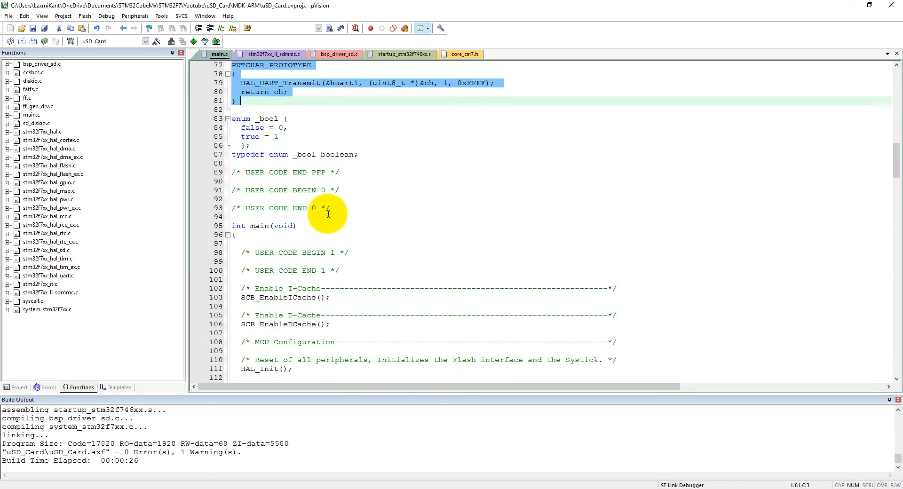
pyautogui.scroll(-3)
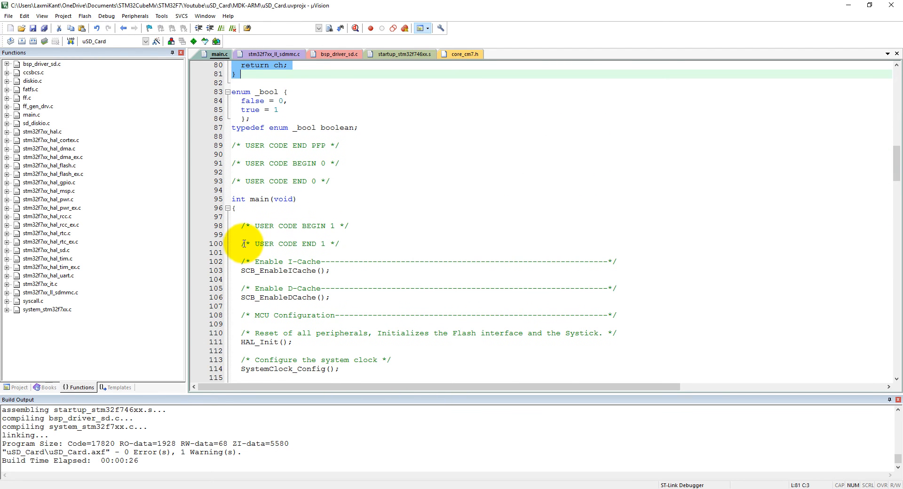
pyautogui.scroll(-3)
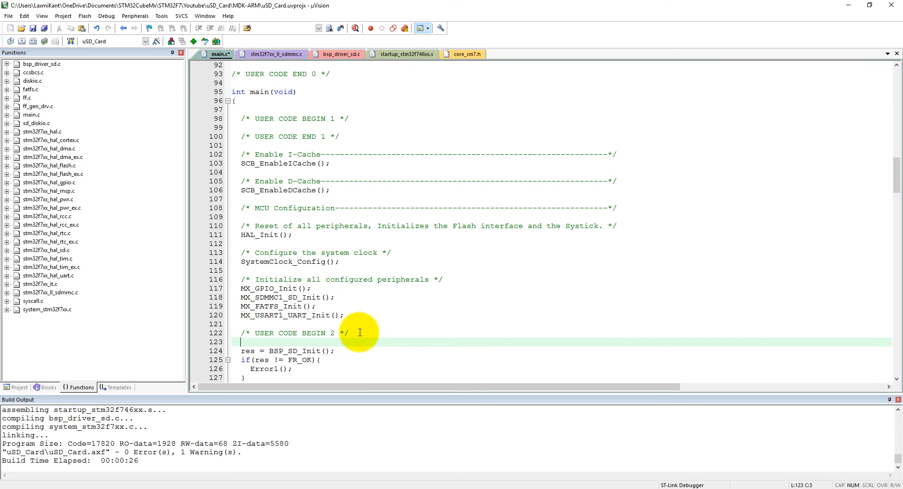
# Step: Add a printf emitting "\n\n\n\n\r" blank lines at the start of USER CODE 2
pyautogui.write('pr')
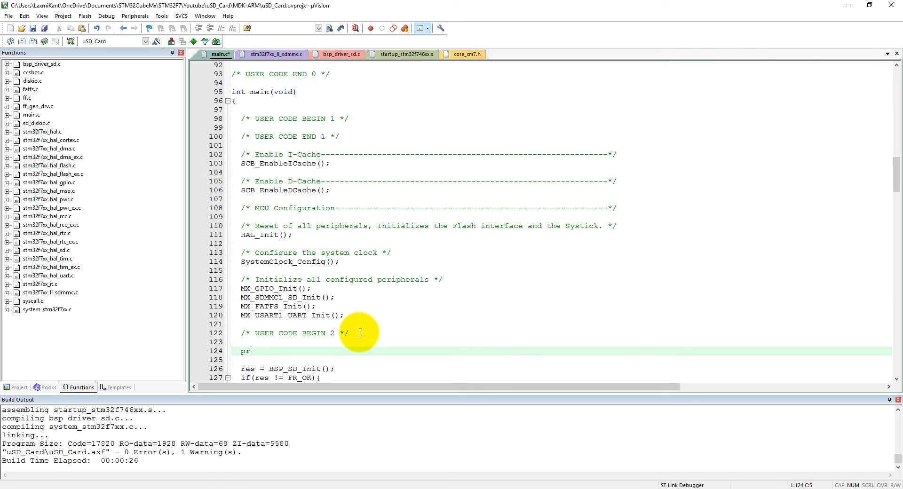
pyautogui.write('intf()')
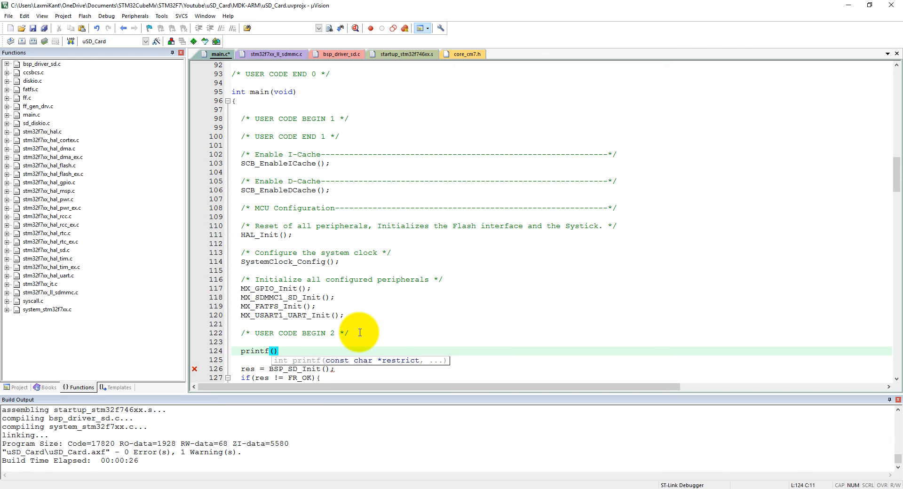
pyautogui.write('""')
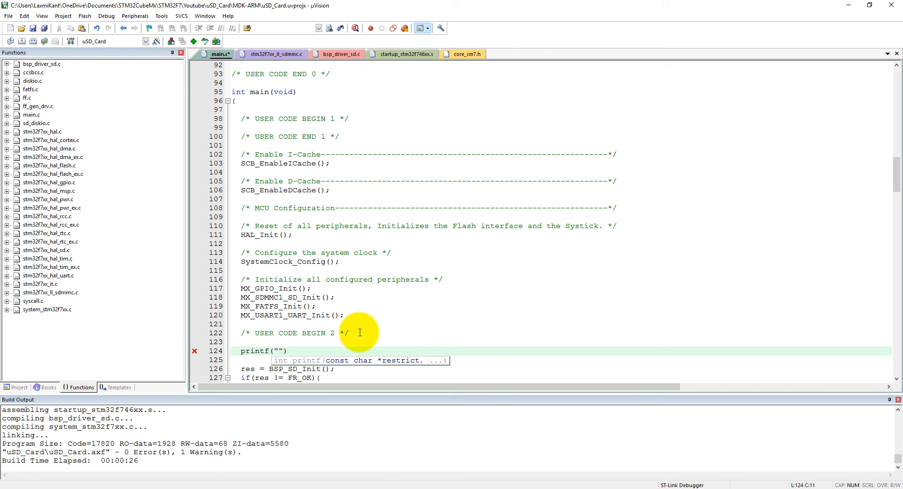
pyautogui.write('\\')
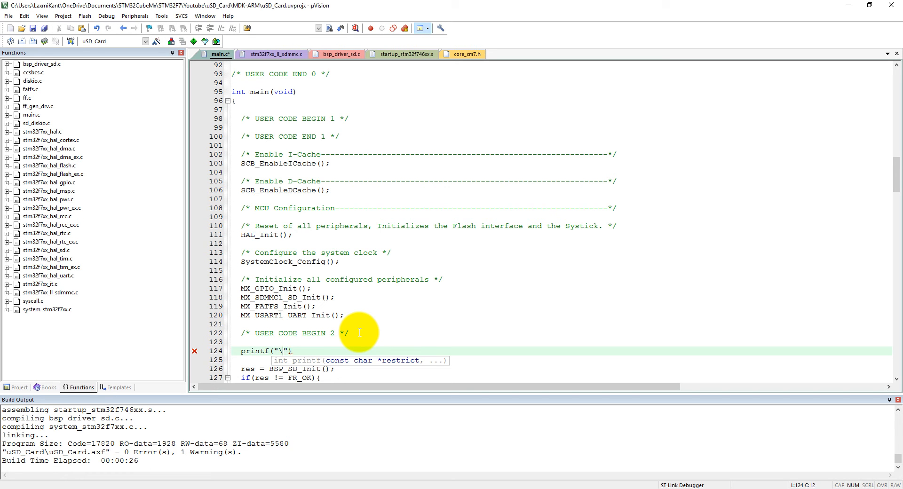
pyautogui.write('n\\n\\n\\r')
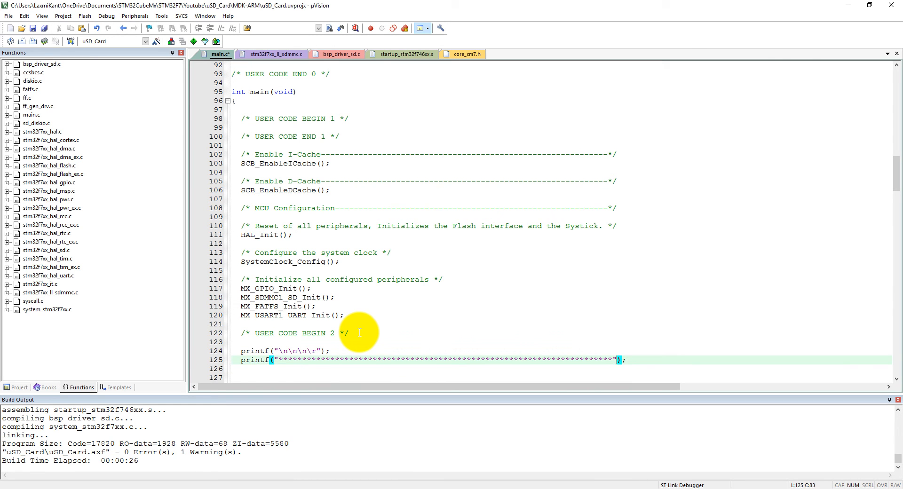
pyautogui.write('\\n\\r')
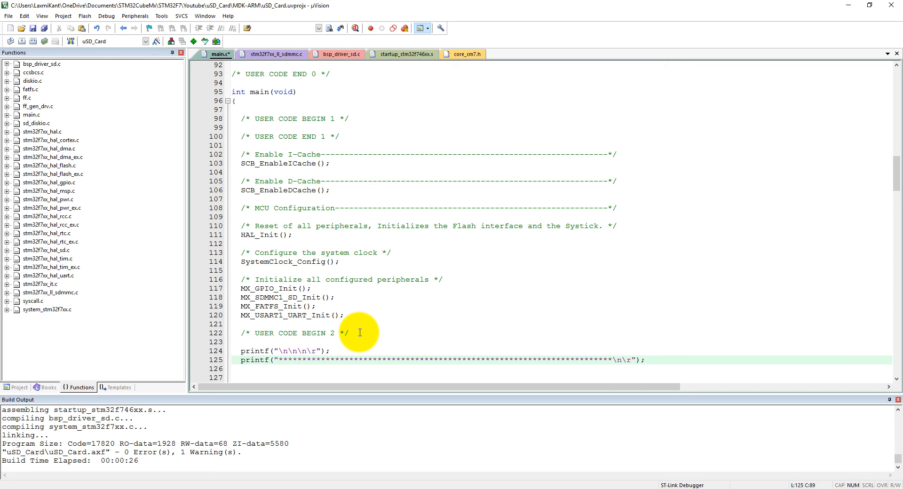
# Step: Indent the asterisk line with \t\t and start the SD Card Programming title printf
pyautogui.click(276, 359)
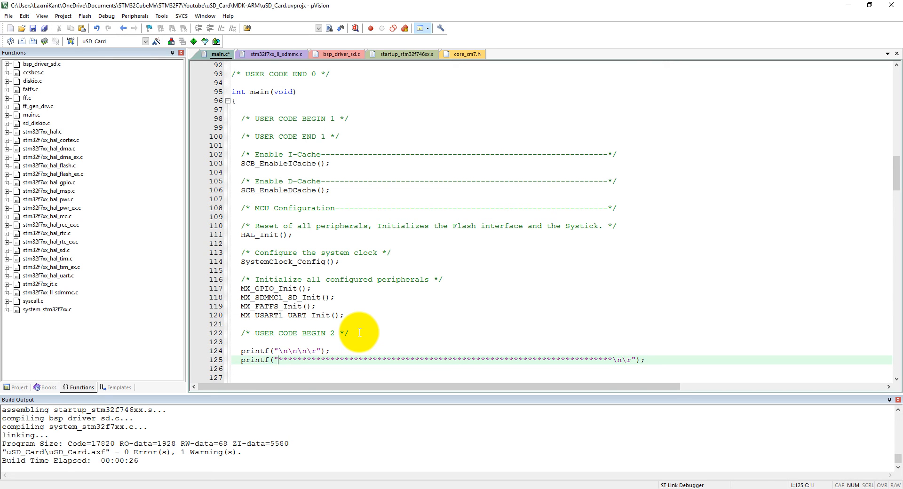
pyautogui.write('\\\\')
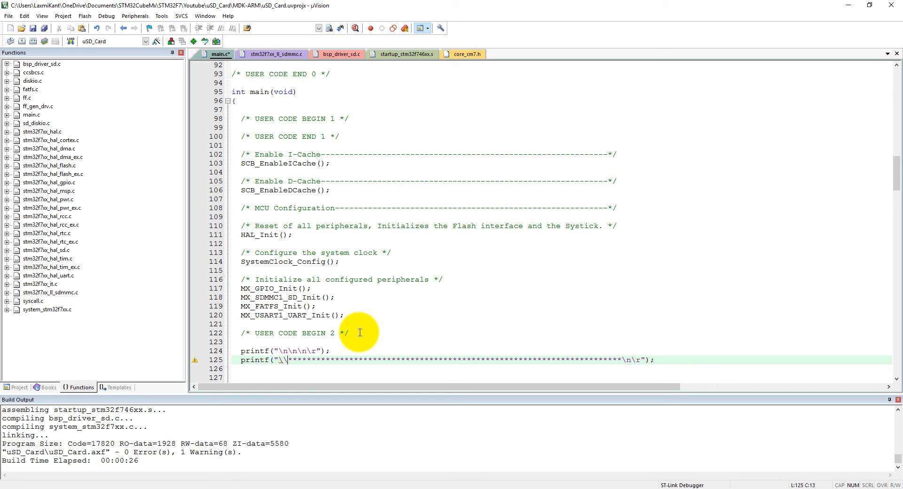
pyautogui.write('\\t\\t')
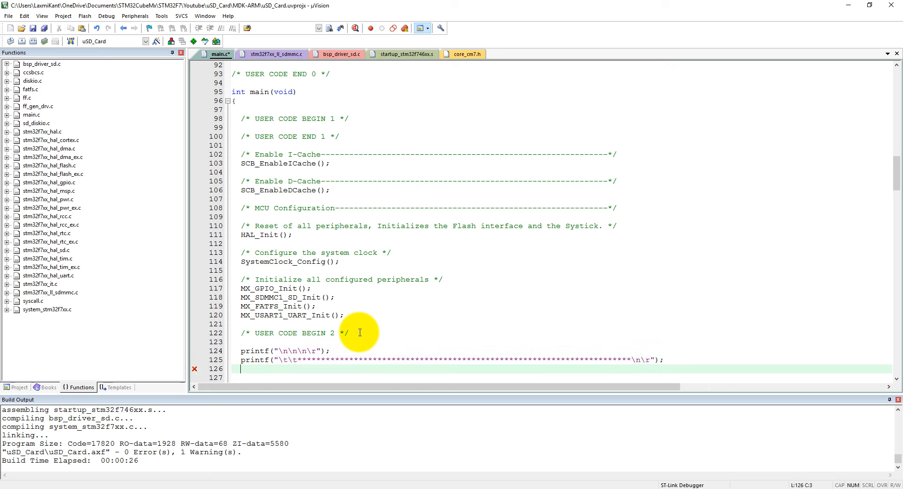
pyautogui.write('pri')
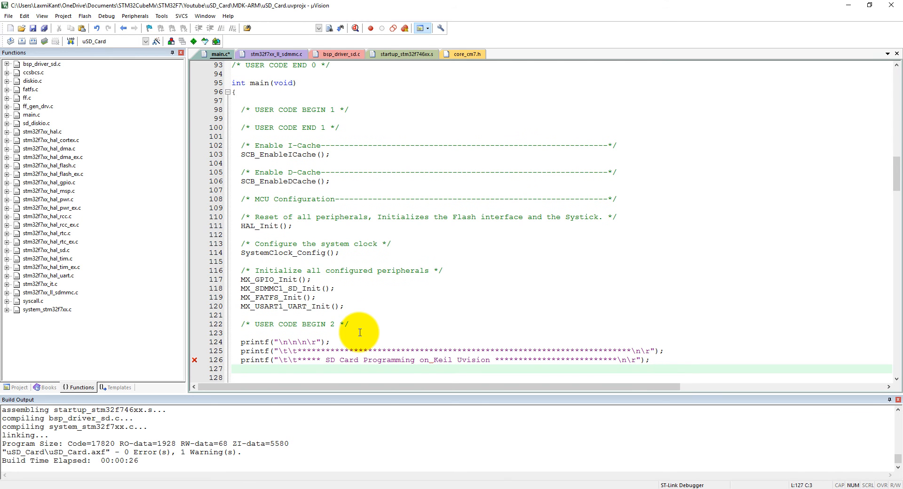
pyautogui.write('printf("\\n\\n\\n\\r");')
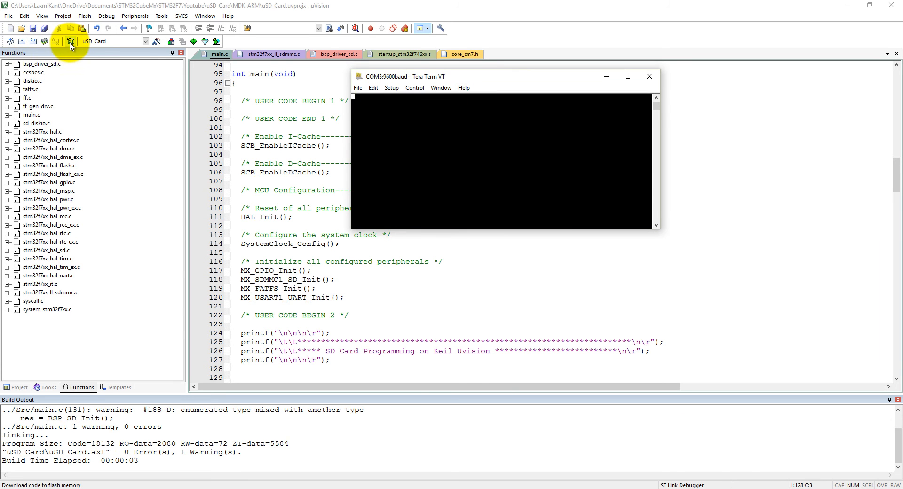
# Step: Flash the board so the banner prints in Tera Term, then return to main.c
pyautogui.click(71, 40)
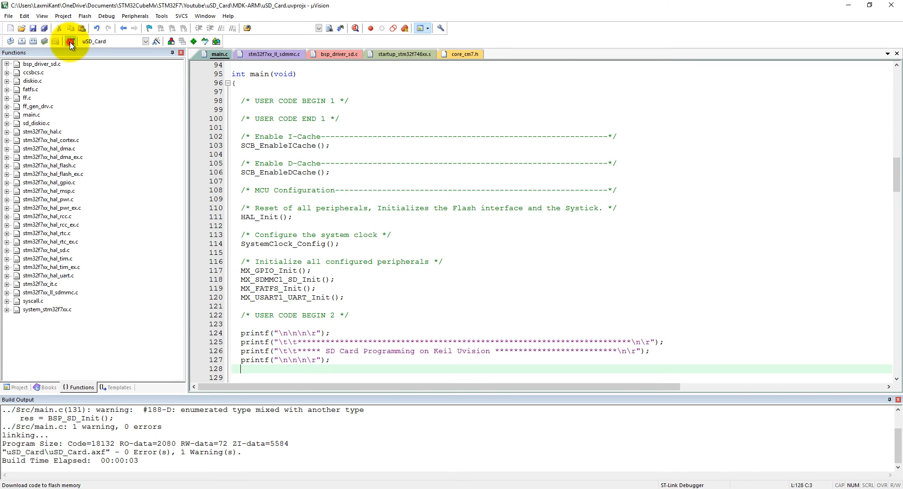
pyautogui.click(71, 40)
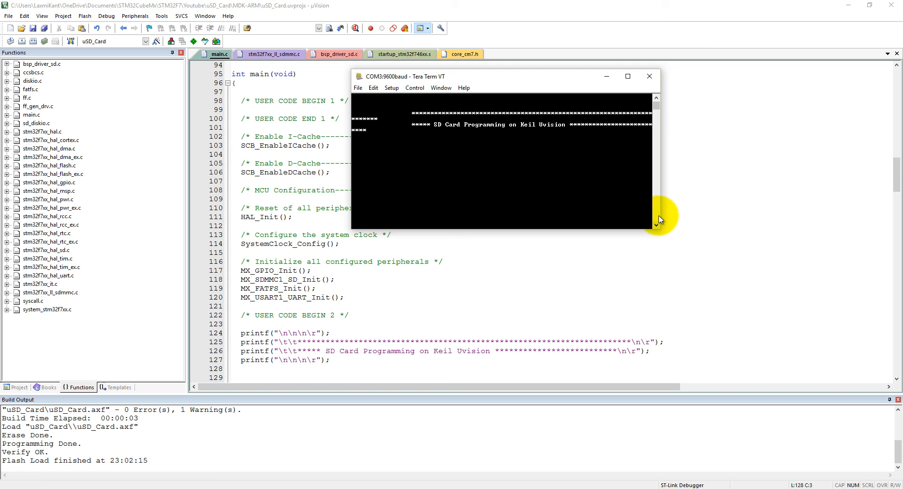
pyautogui.moveTo(661, 216); pyautogui.dragTo(806, 196)
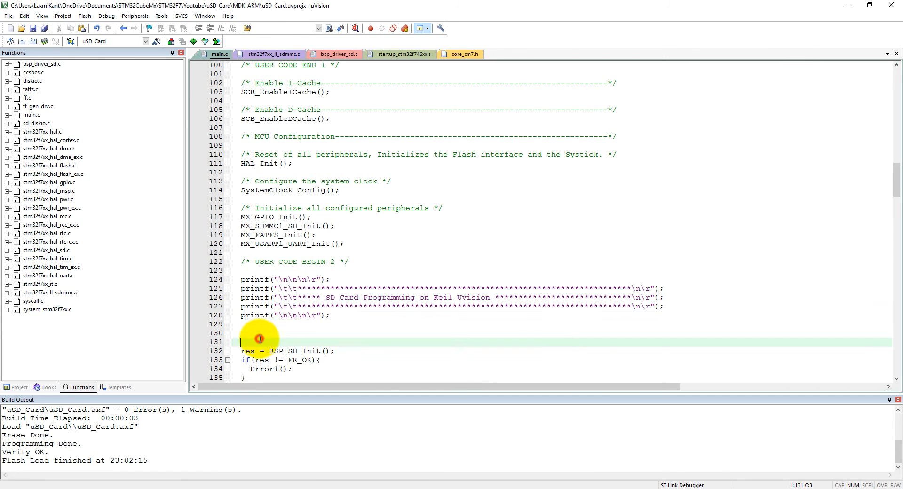
# Step: Begin a res = f_mkdir("") call on a fresh line before the SD init code
pyautogui.press('Backspace')
pyautogui.write('re')
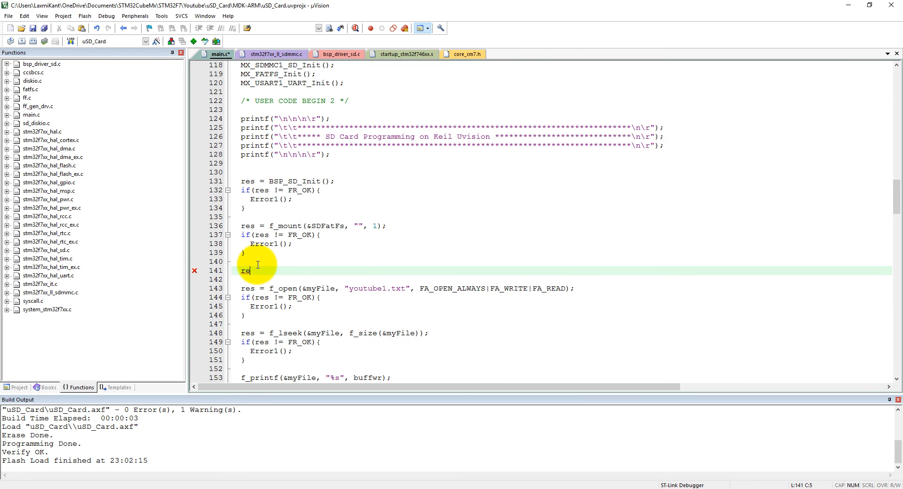
pyautogui.write('s =')
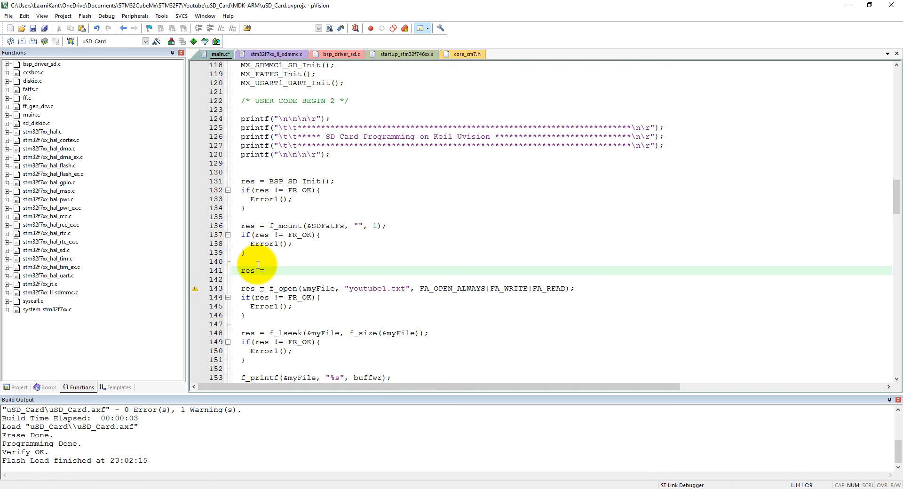
pyautogui.write('f_mk')
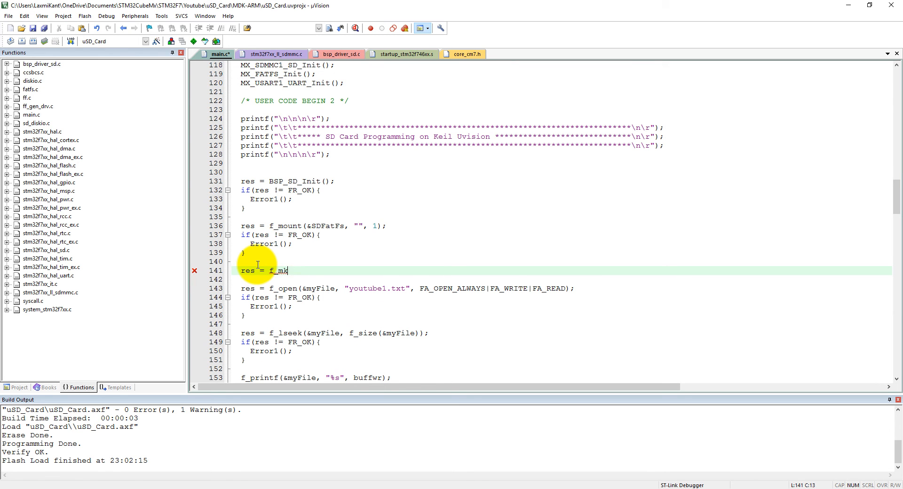
pyautogui.write('ir')
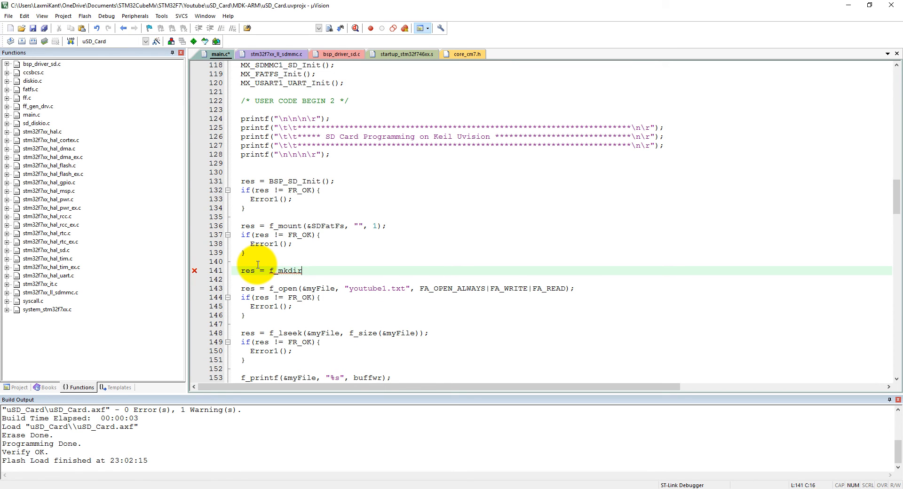
pyautogui.write('(')
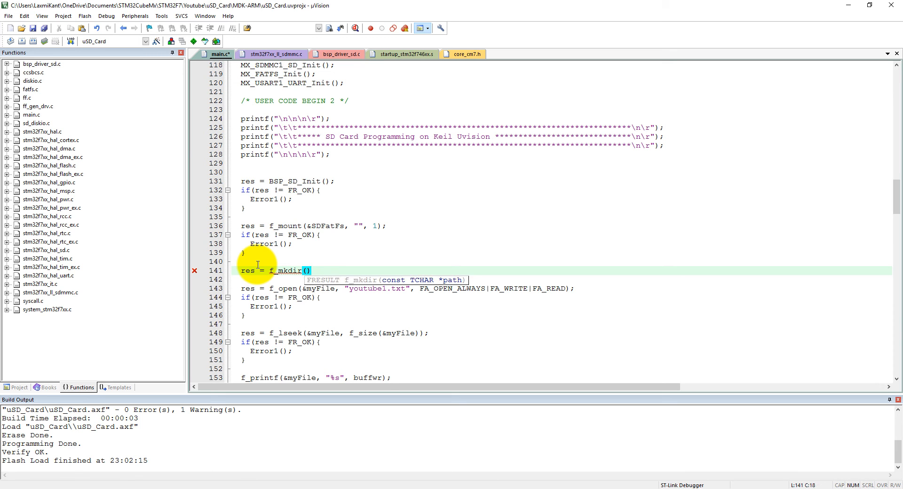
pyautogui.write('""')
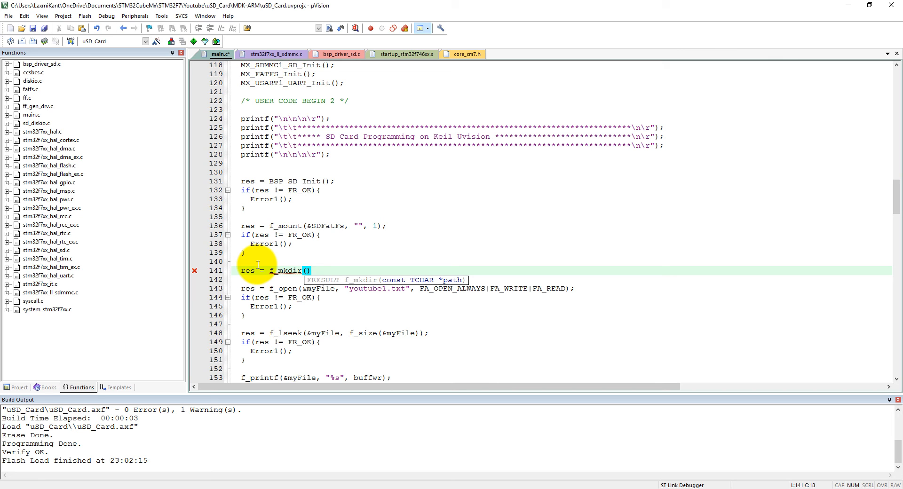
pyautogui.write('""')
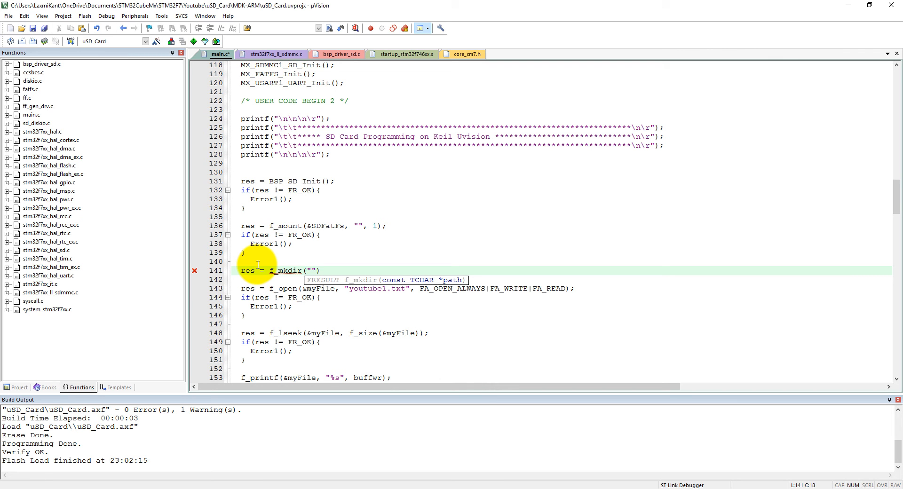
# Step: Name the new folder "Youtube_Programming" and finish the statement, then place the cursor after its check
pyautogui.write('Youtu')
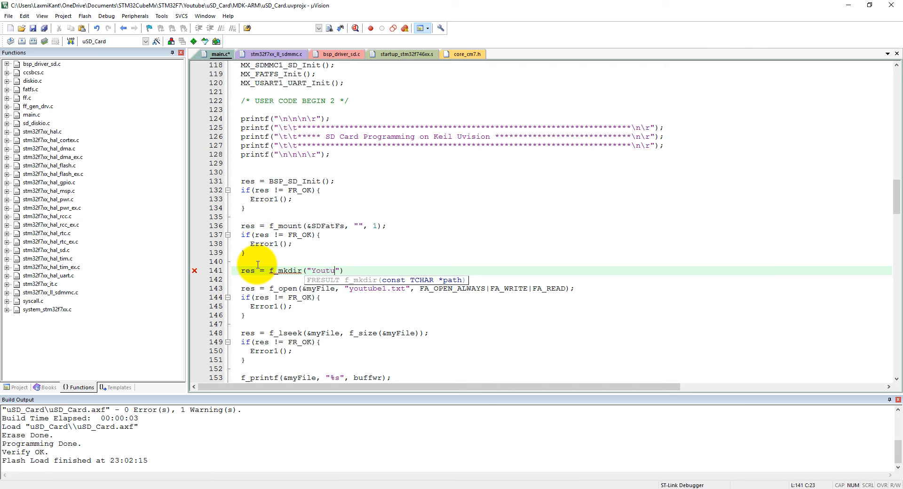
pyautogui.write('be_F')
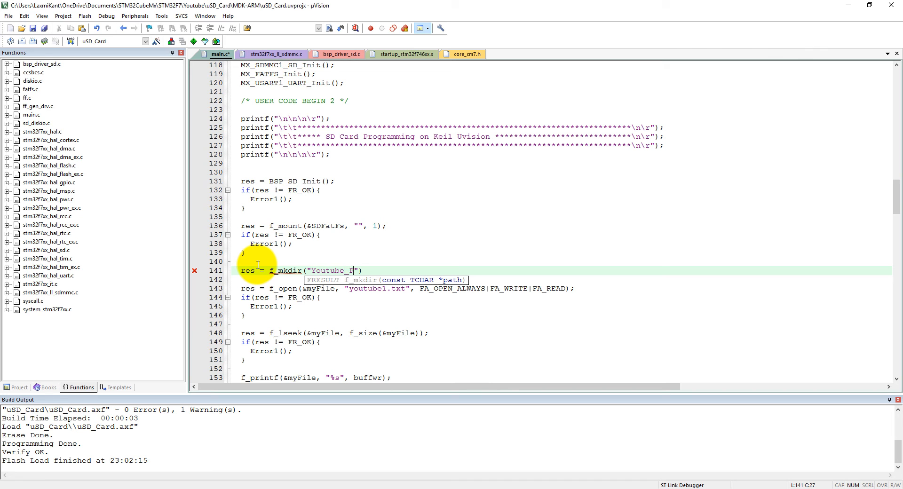
pyautogui.write('rogramming')
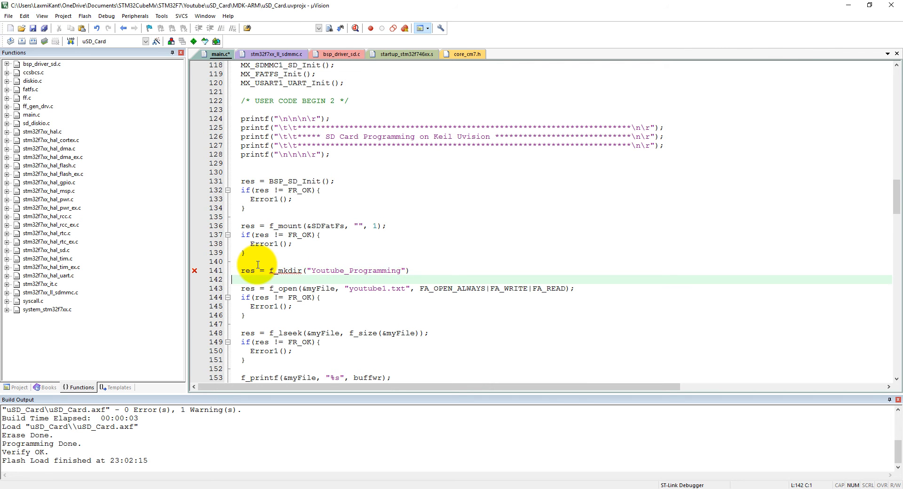
pyautogui.write(';')
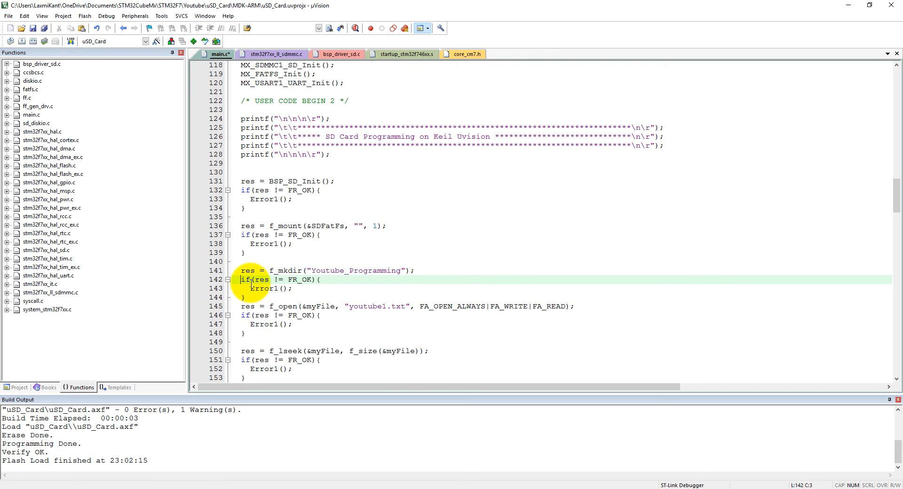
pyautogui.click(252, 296)
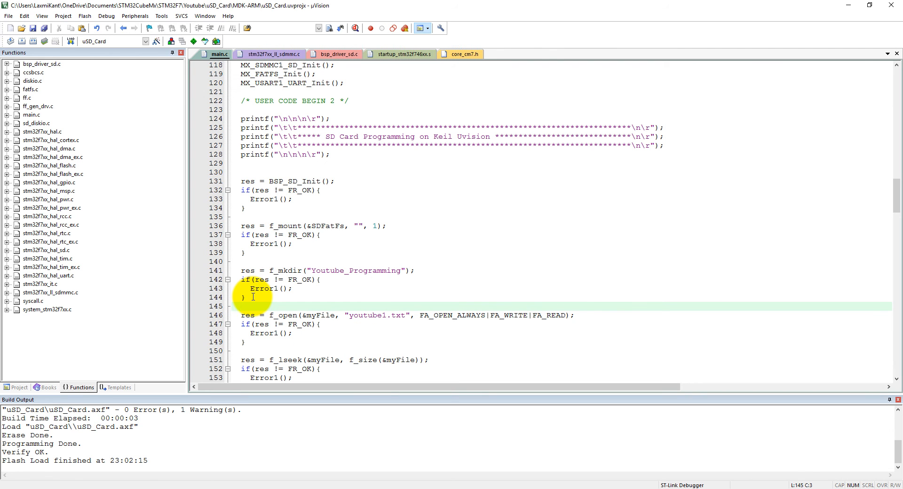
# Step: Add res = f_opendir(&dir, "/"); on the root and declare the DIR variable
pyautogui.click(241, 306)
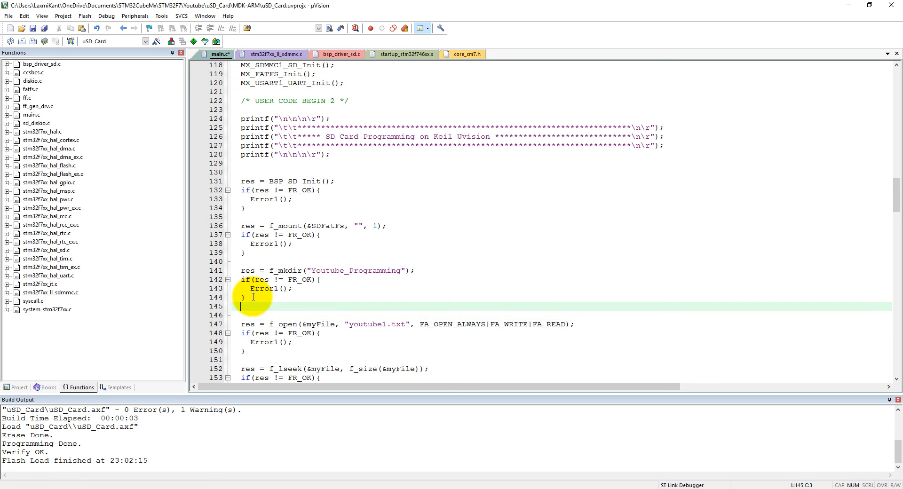
pyautogui.write('re')
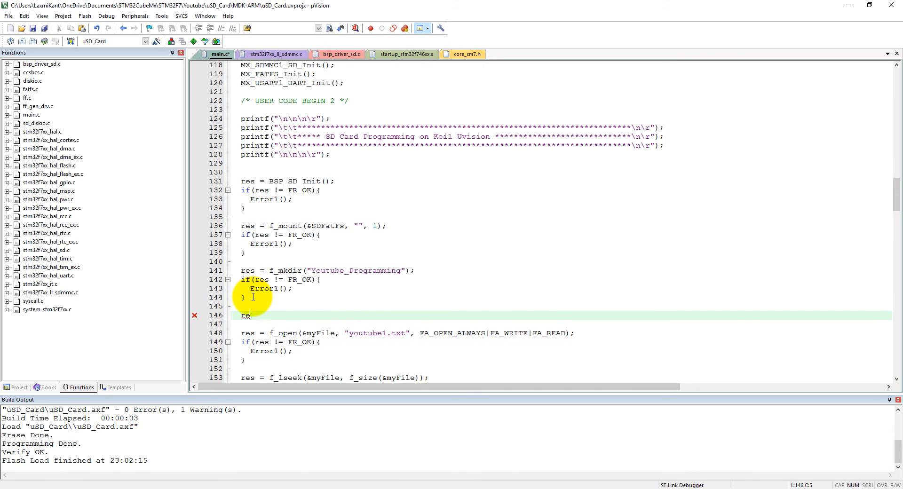
pyautogui.write('s.')
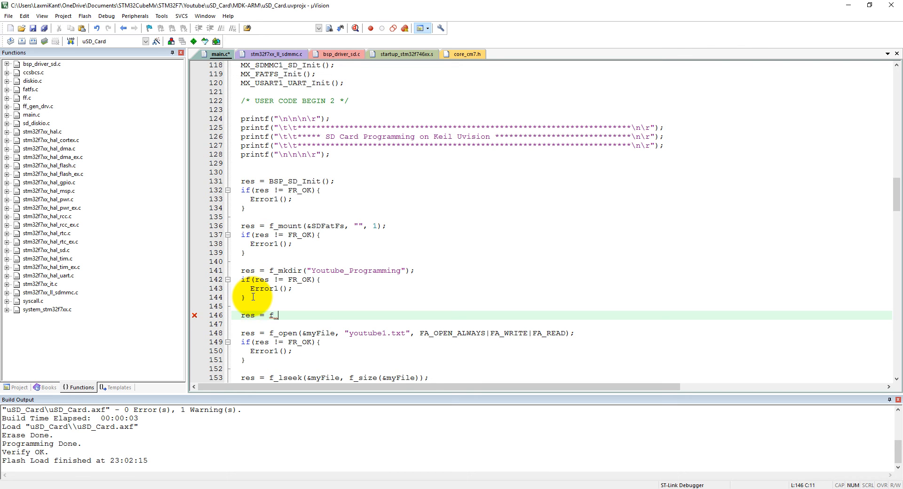
pyautogui.write('o')
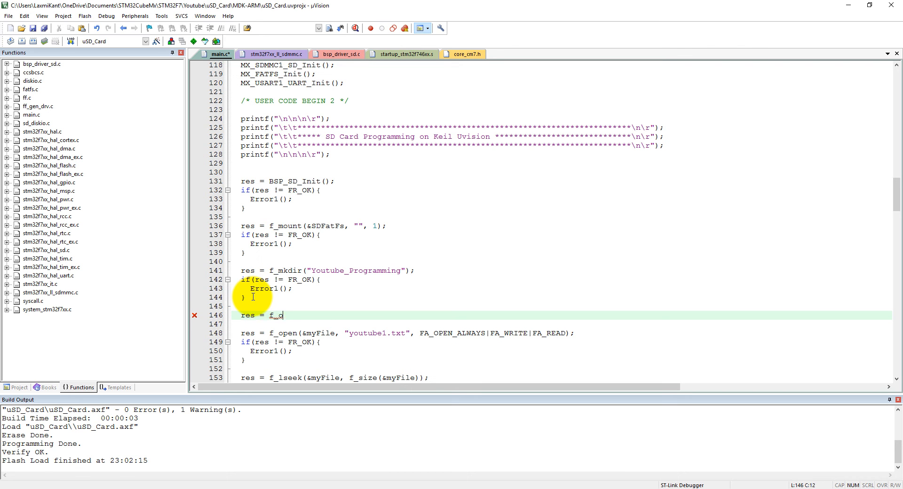
pyautogui.write('pendir')
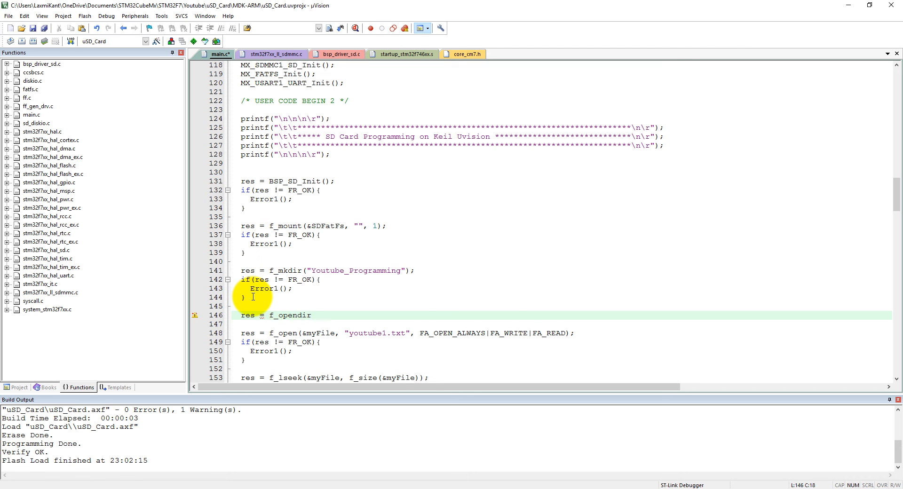
pyautogui.write('(')
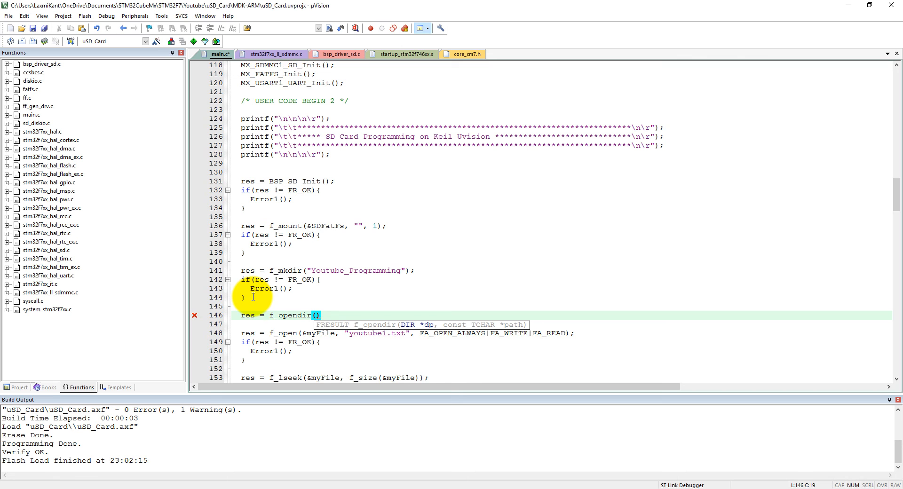
pyautogui.write('&')
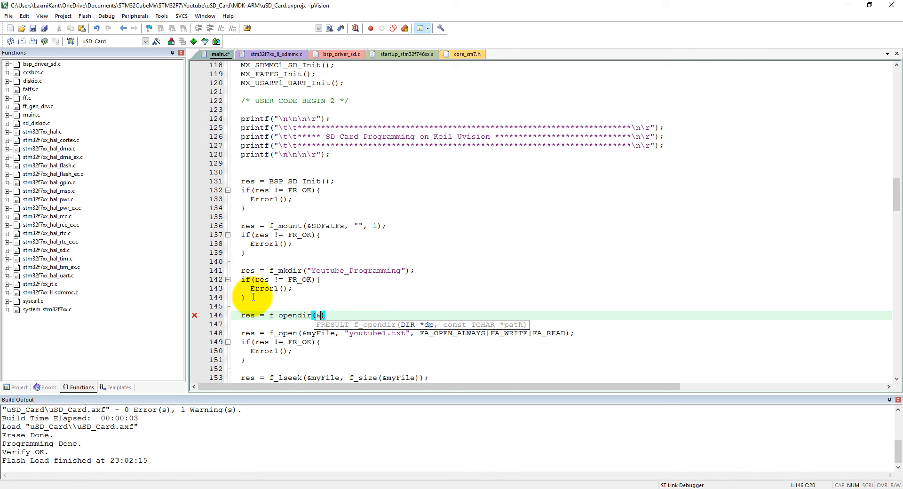
pyautogui.write('dir,')
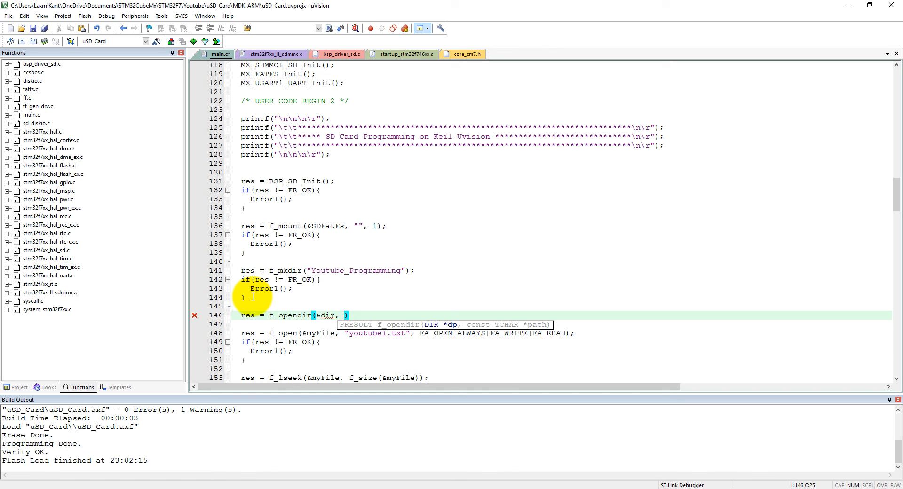
pyautogui.write('"')
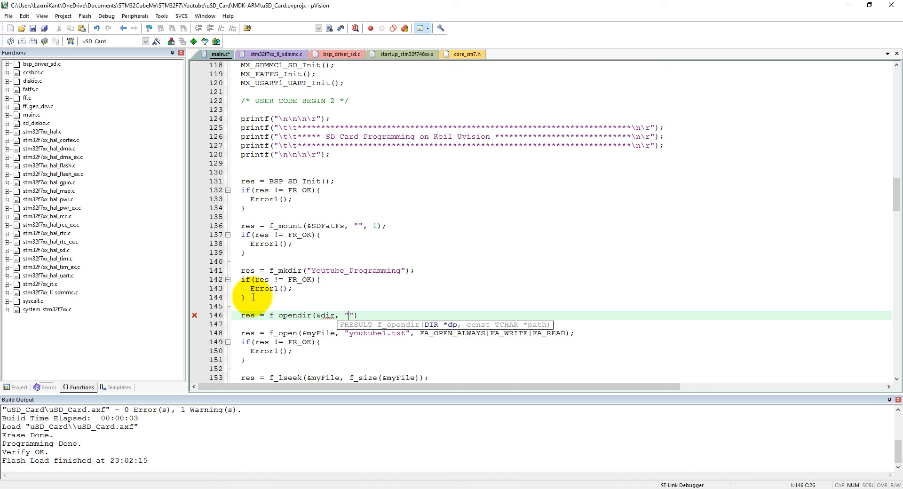
pyautogui.write('/')
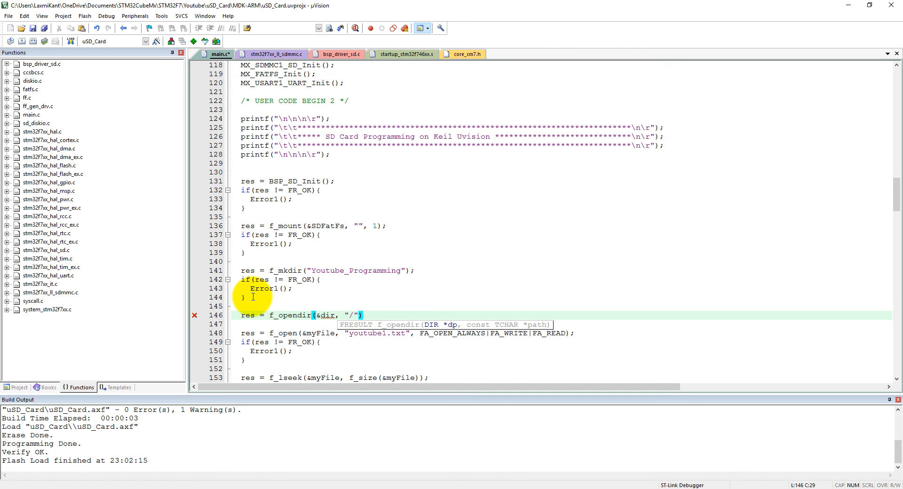
pyautogui.write(';')
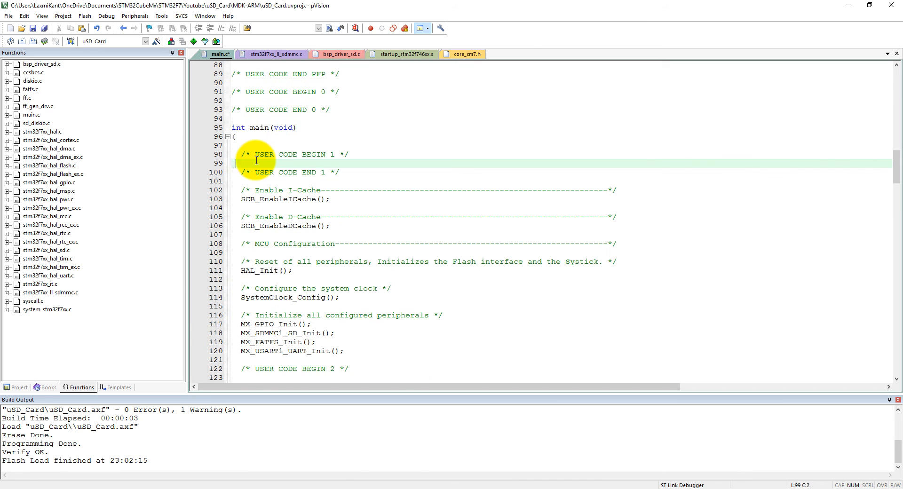
pyautogui.write('DIR')
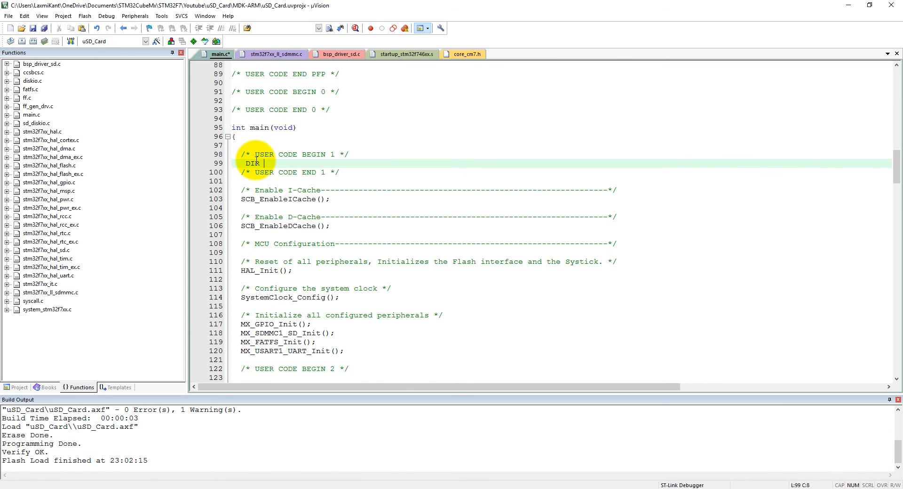
pyautogui.scroll(-3)
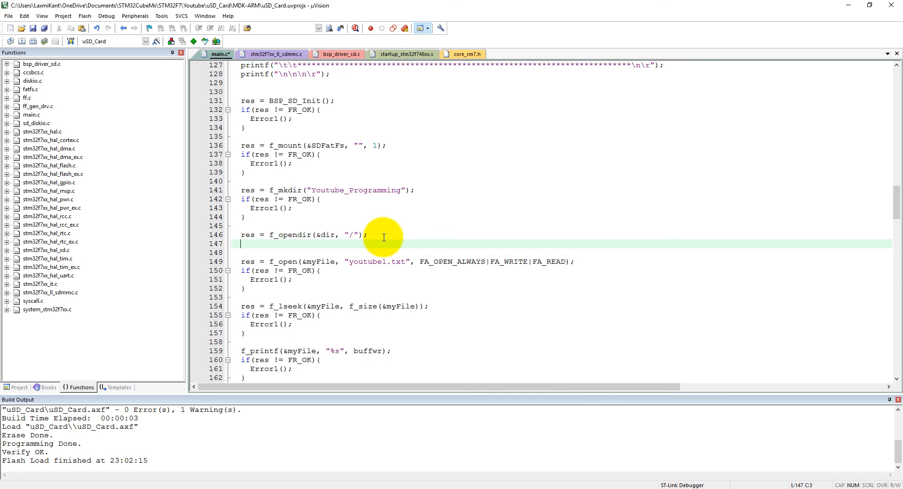
# Step: On res == FR_OK, print a tab-indented "Opening the dir" confirmation message
pyautogui.write('if()')
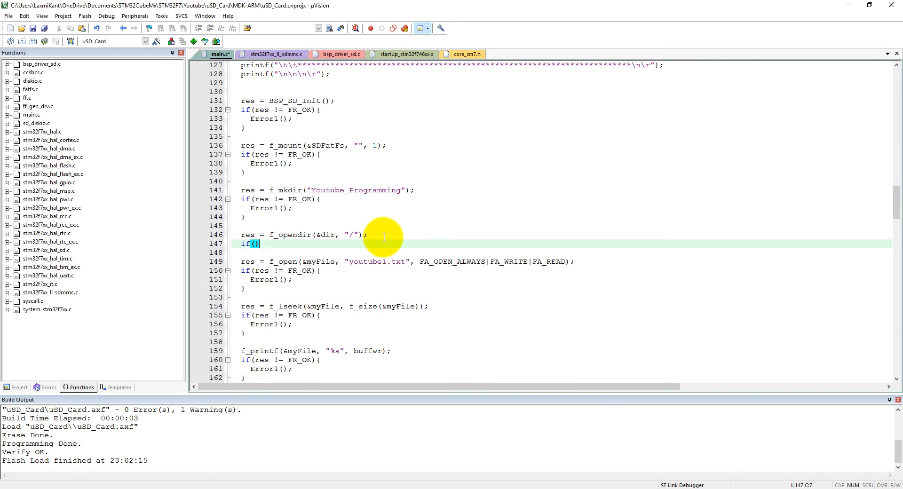
pyautogui.write('res')
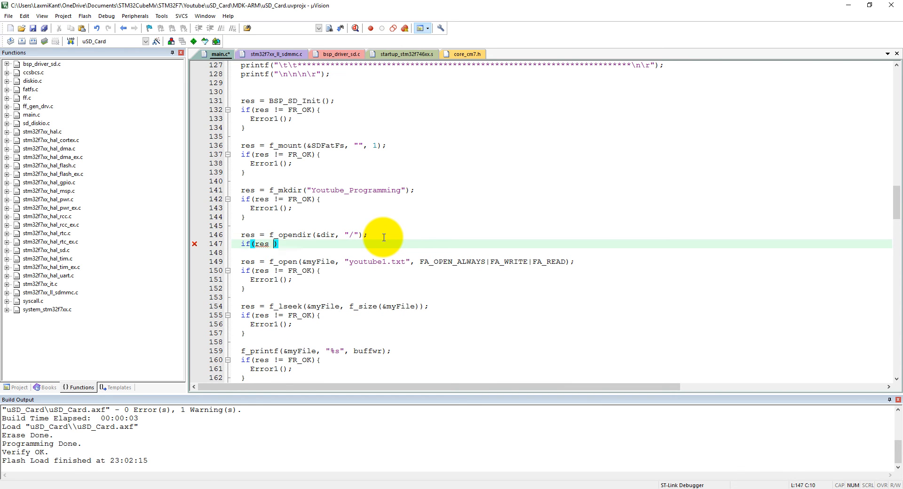
pyautogui.write('==')
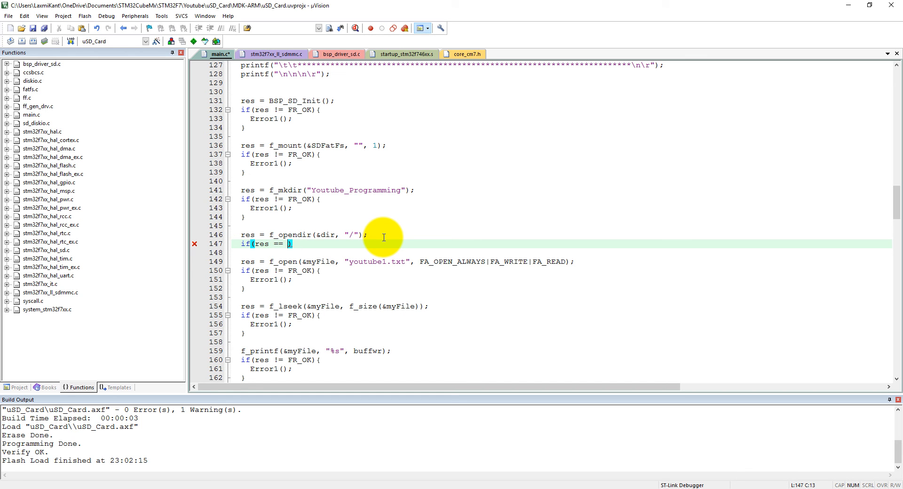
pyautogui.write('FR_OK')
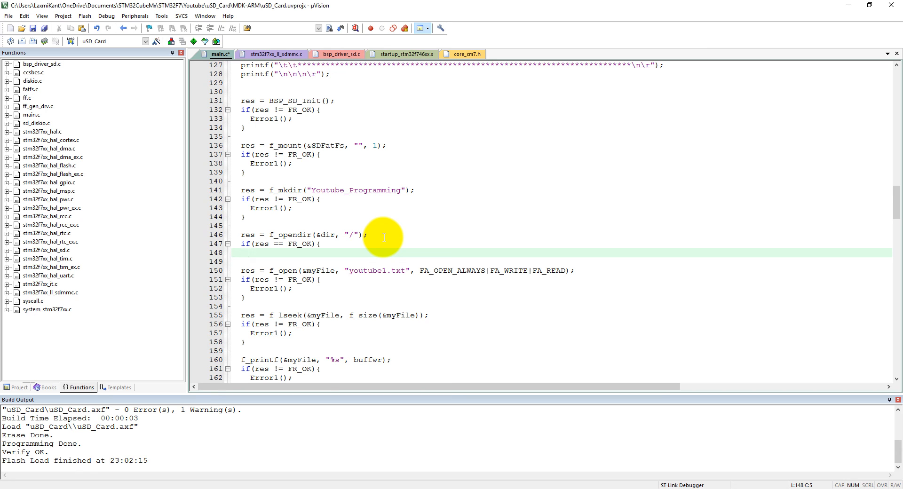
pyautogui.write('printf(')
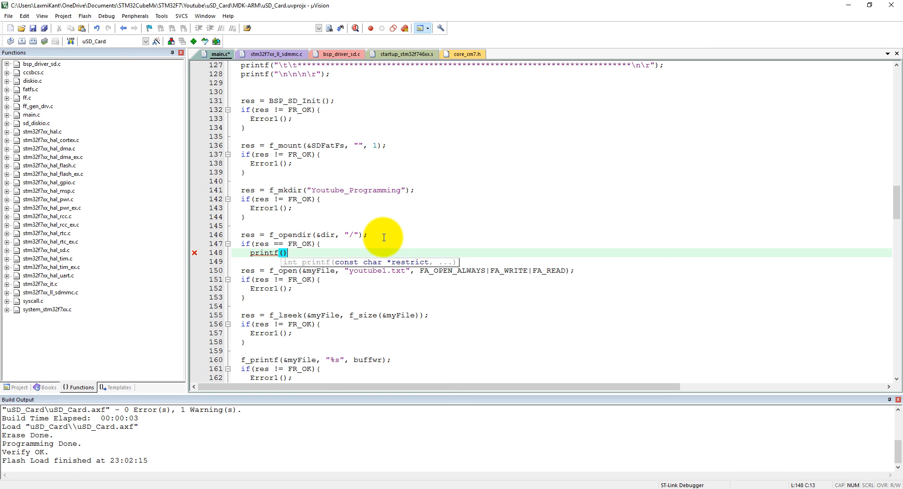
pyautogui.write('""')
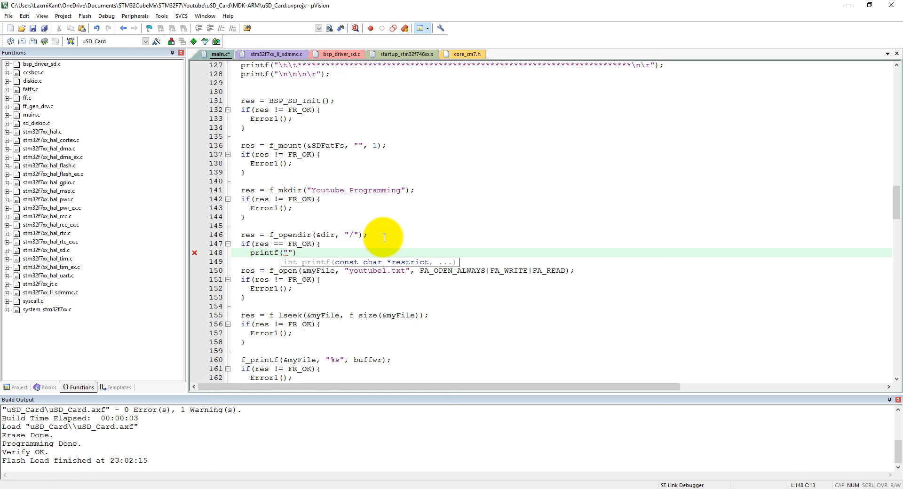
pyautogui.write('d')
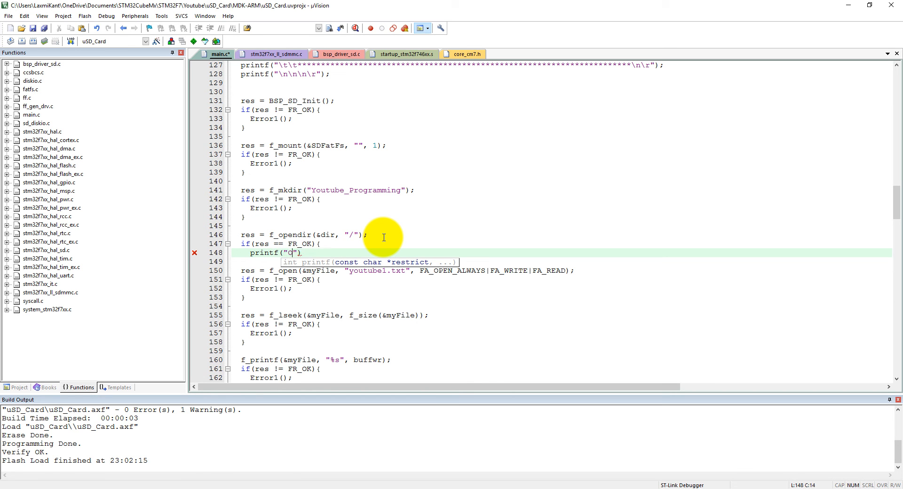
pyautogui.write('peni')
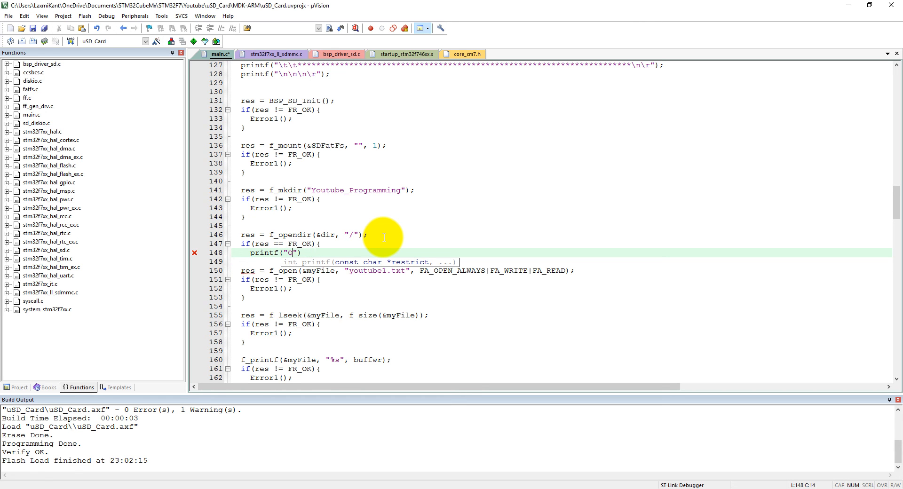
pyautogui.write('\\t\\t')
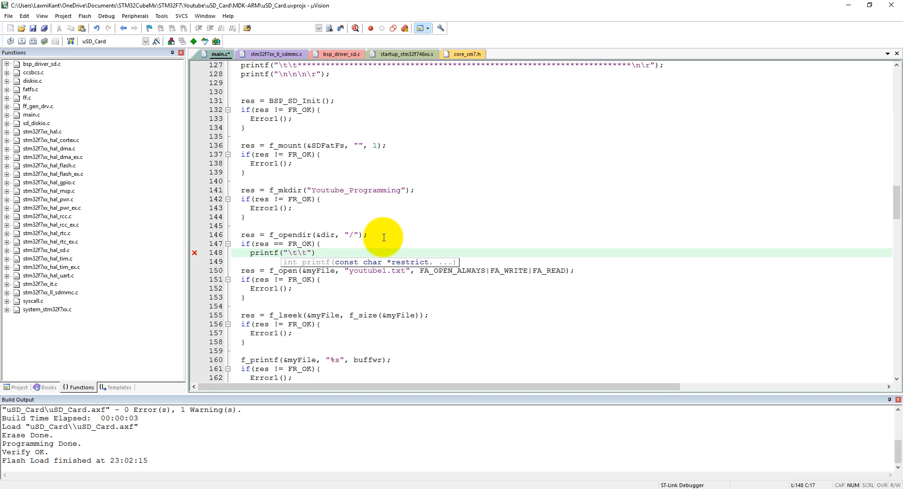
pyautogui.write('Ops')
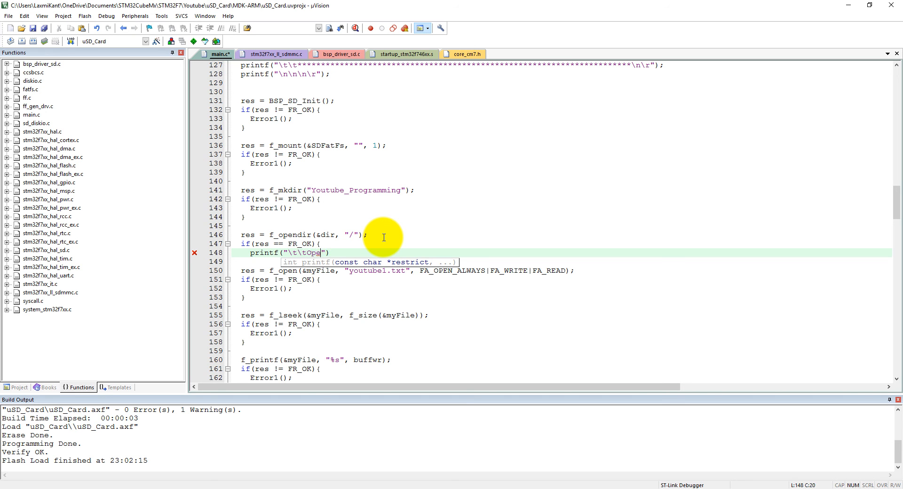
pyautogui.write('ening t')
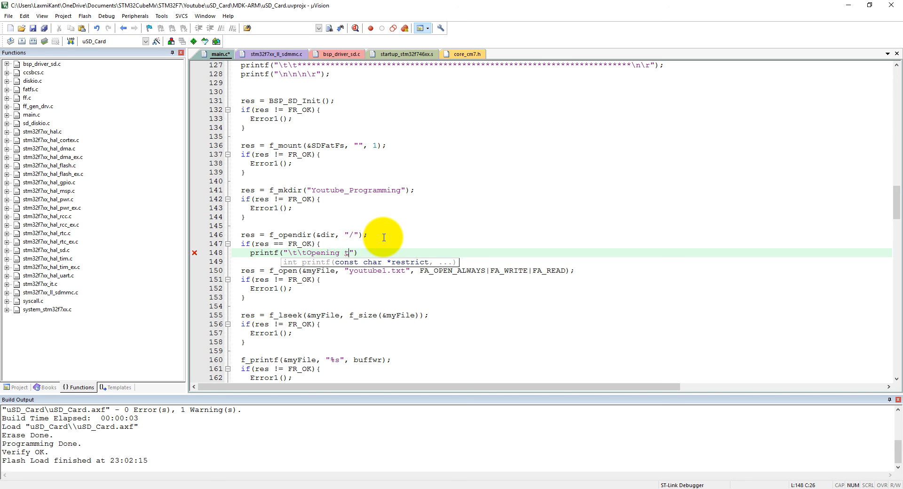
pyautogui.write('he directory..... [Ok')
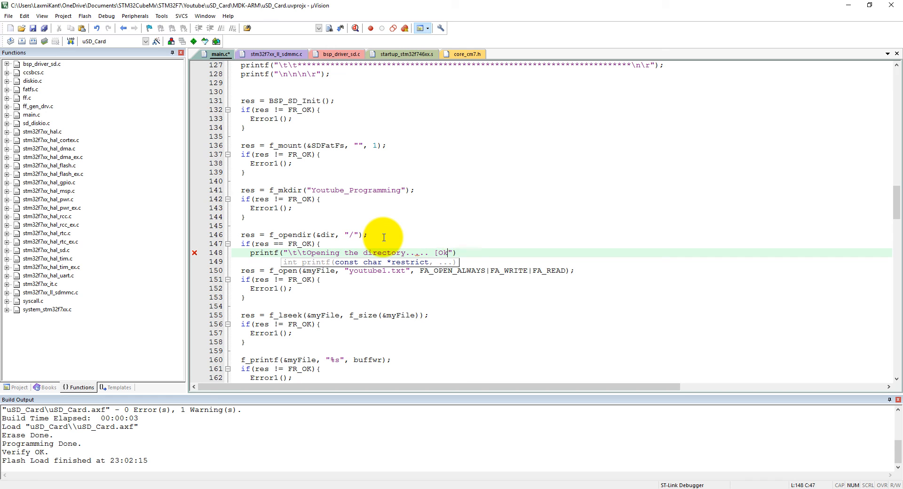
pyautogui.write('}')
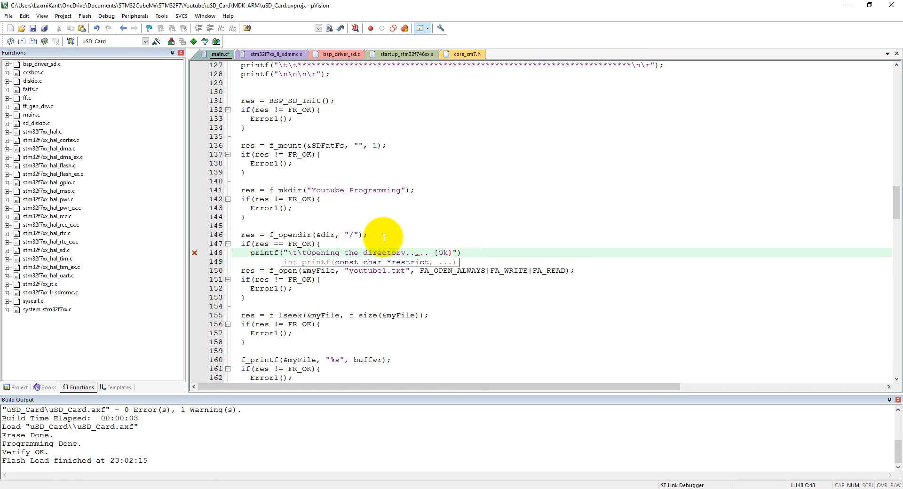
pyautogui.write(';')
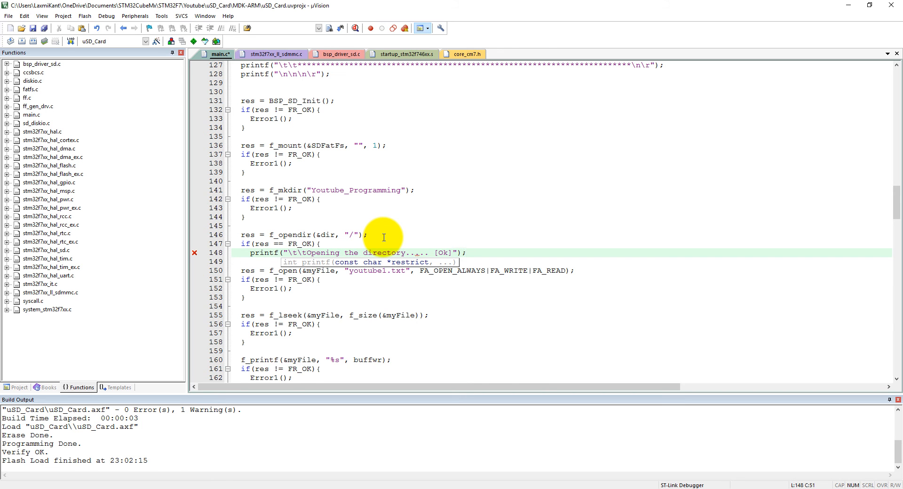
# Step: Print a "\n\t...\n\r" separator line and call ListDirectory(&dir);
pyautogui.write('pr')
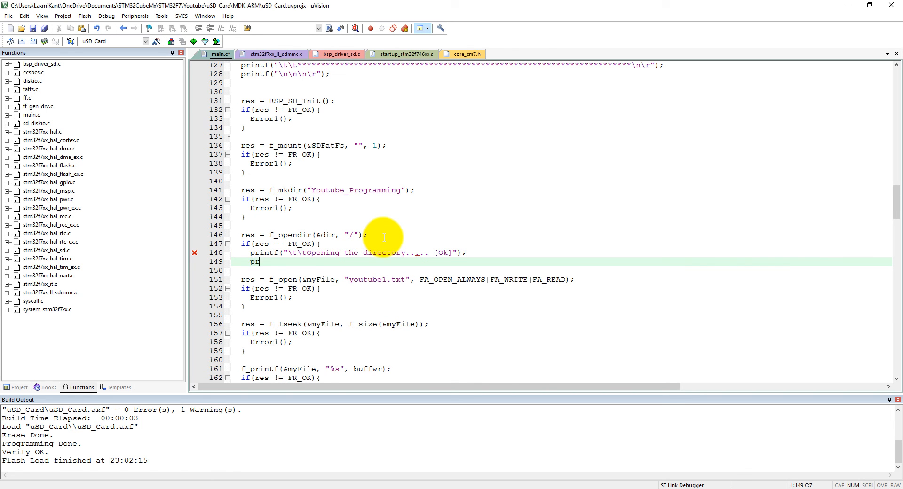
pyautogui.write('intf')
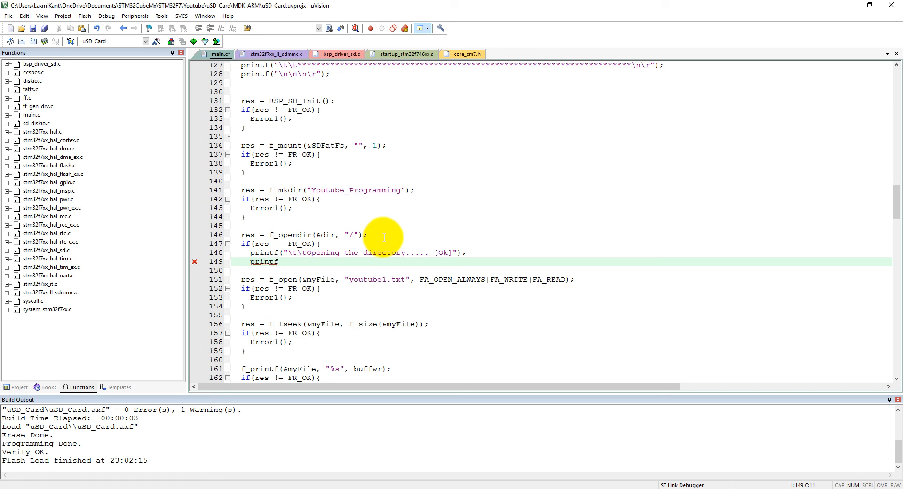
pyautogui.write('("")')
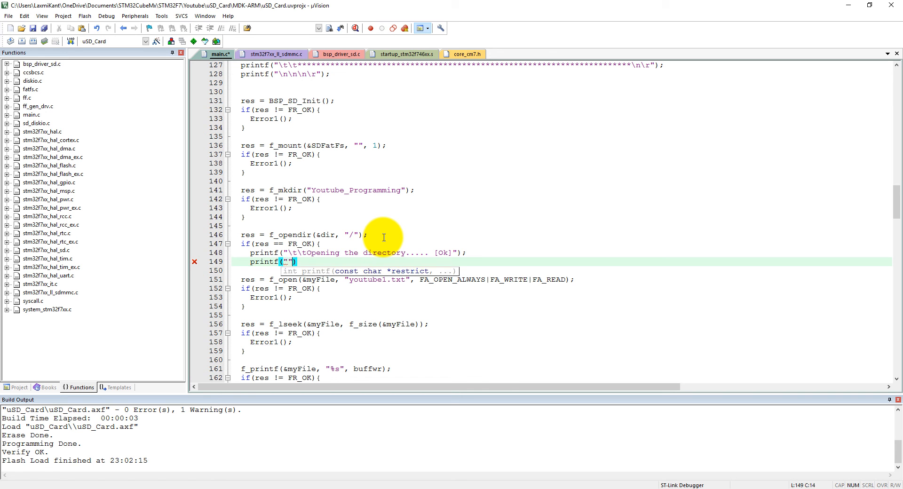
pyautogui.write('\\n\\t')
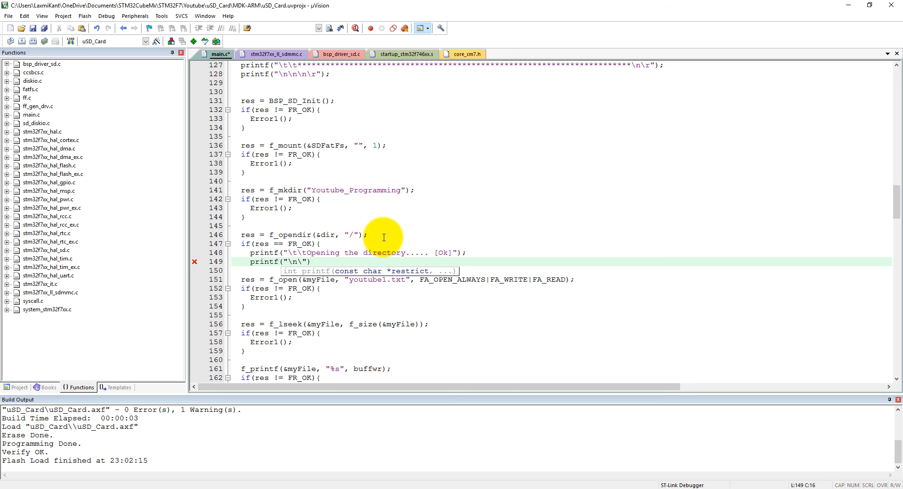
pyautogui.write('n\\r')
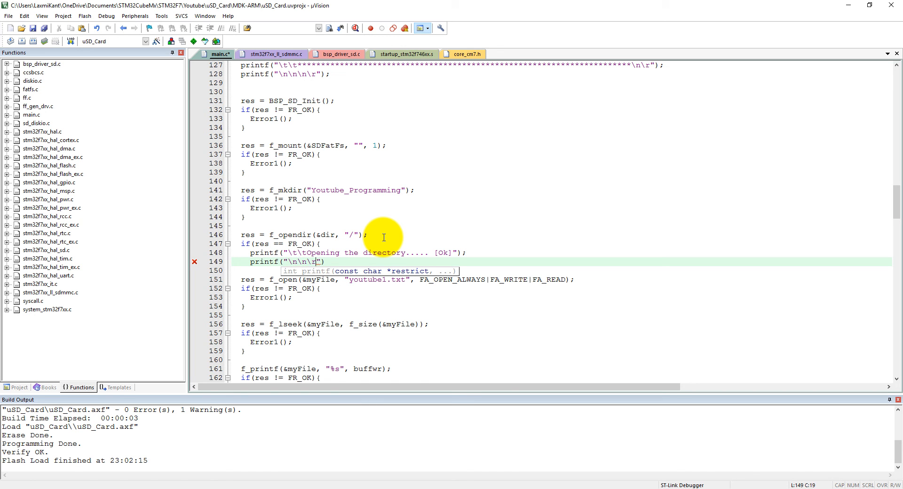
pyautogui.write('");')
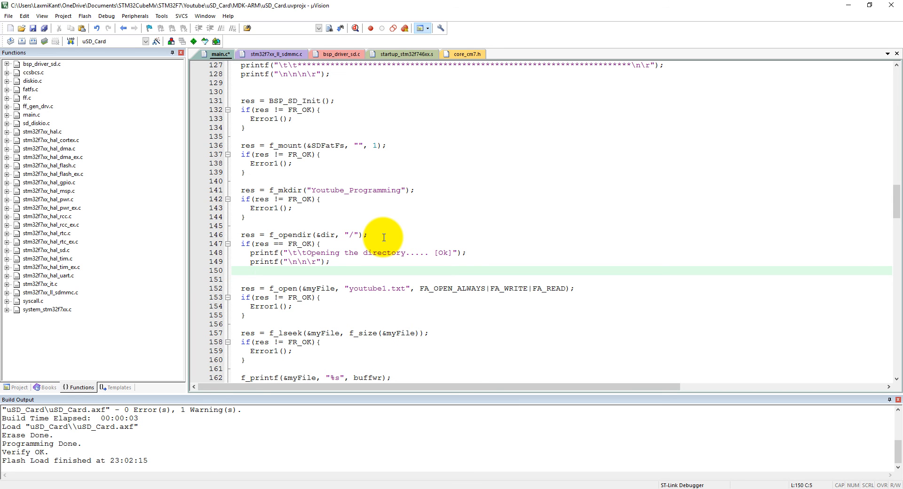
pyautogui.write('Li')
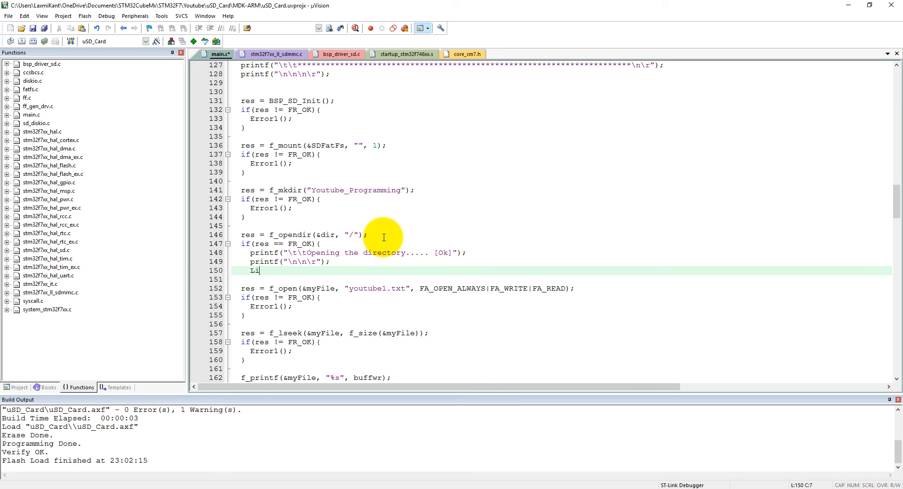
pyautogui.write('stDi')
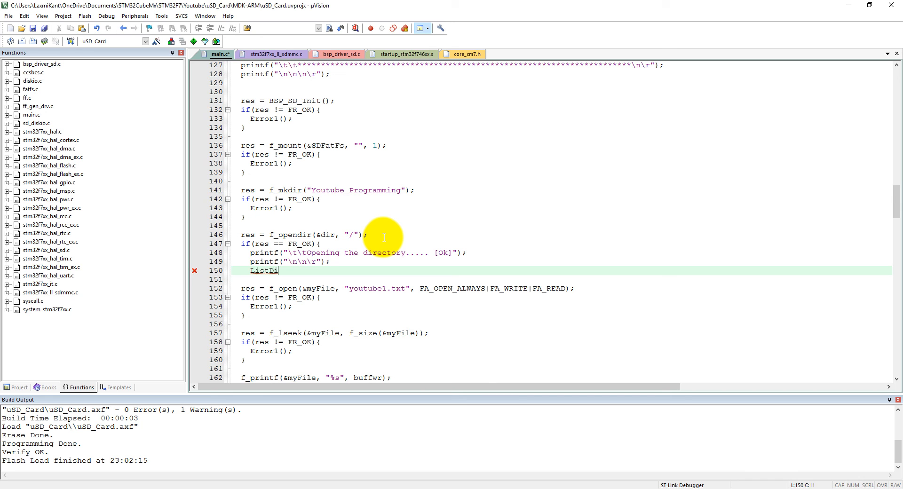
pyautogui.write('re')
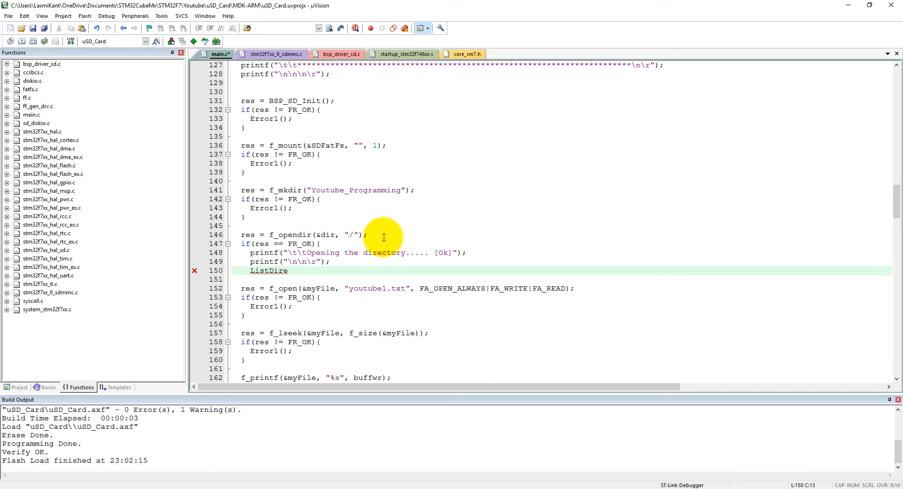
pyautogui.write('ctory()')
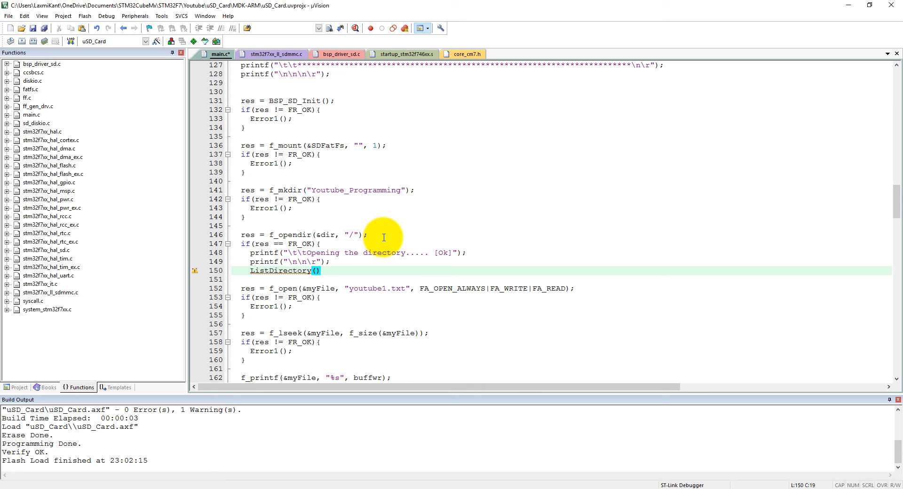
pyautogui.write('&dir')
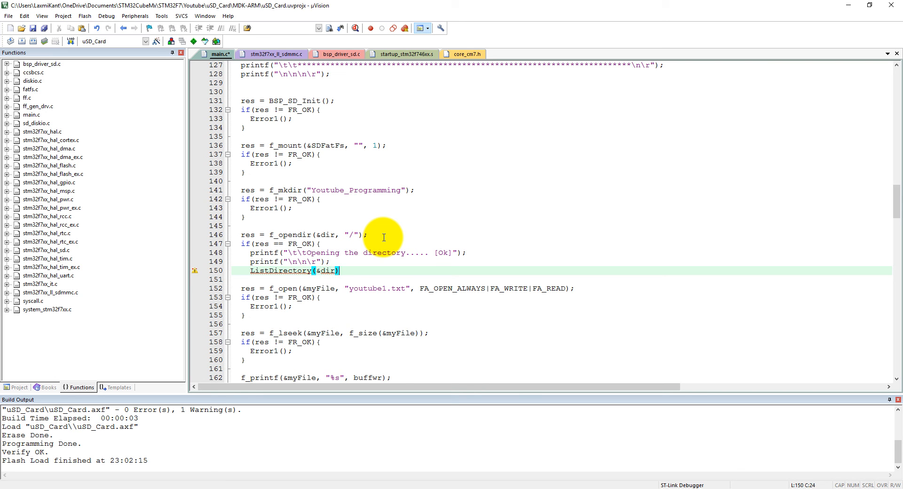
pyautogui.write(';')
pyautogui.write('}')
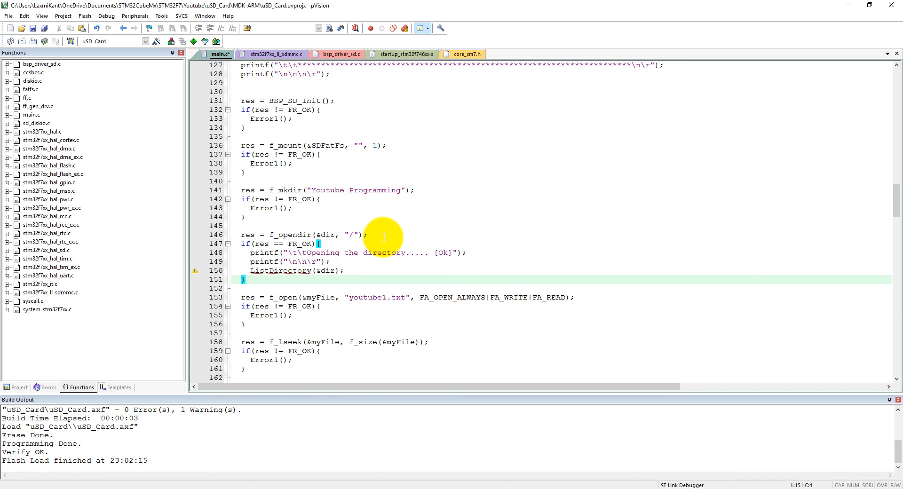
# Step: Add an else branch calling the error handler, removing the redundant res != FR_OK condition
pyautogui.write('els')
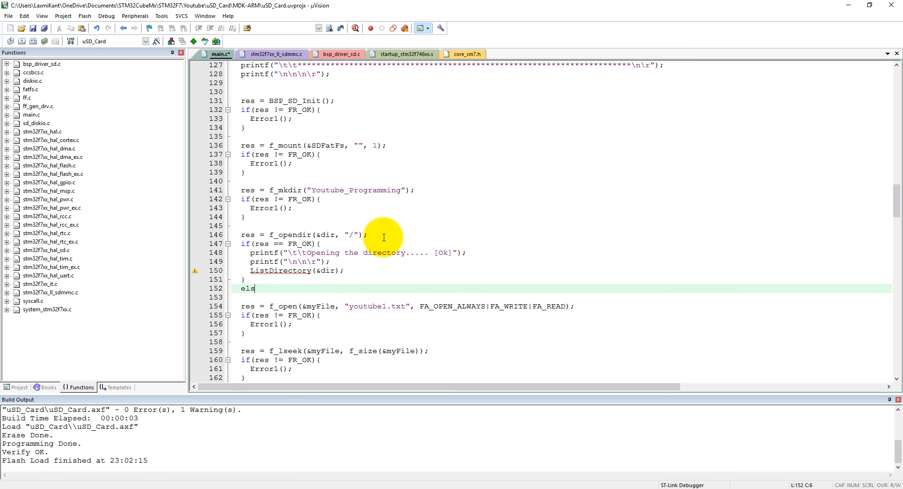
pyautogui.write('e')
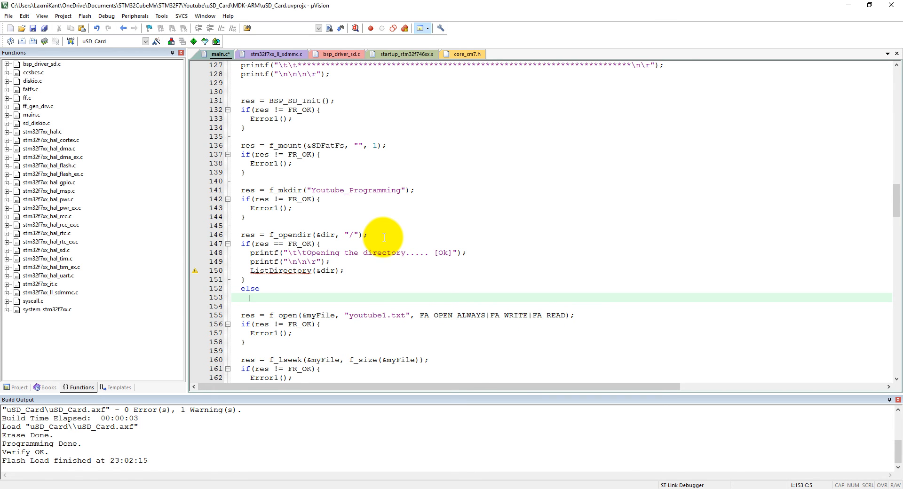
pyautogui.write('if(res != FR_OK){')
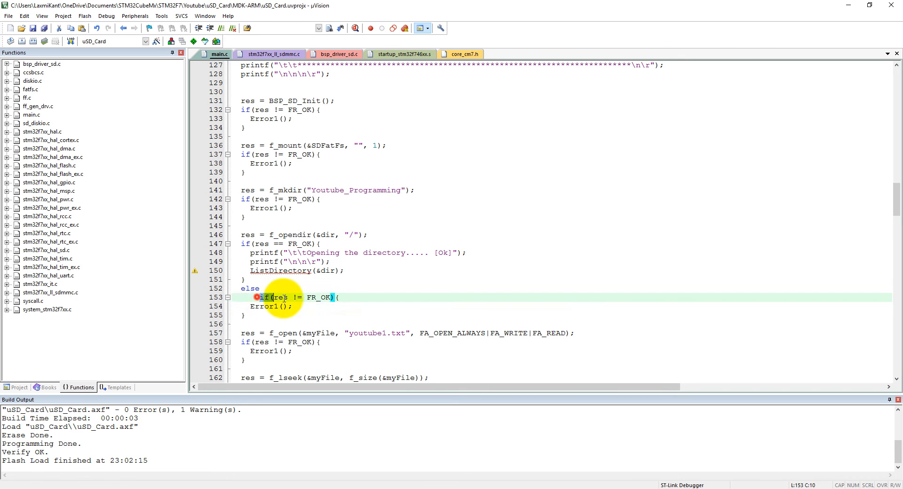
pyautogui.moveTo(259, 297); pyautogui.dragTo(337, 298)
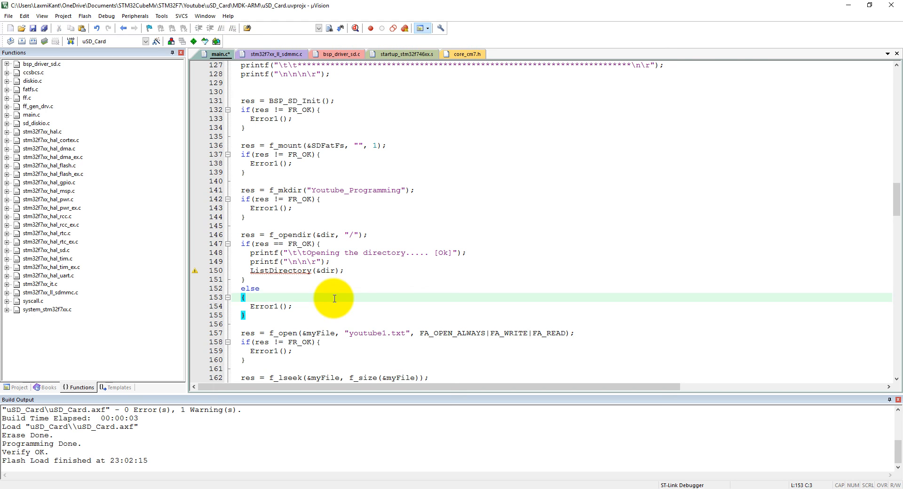
pyautogui.moveTo(281, 267)
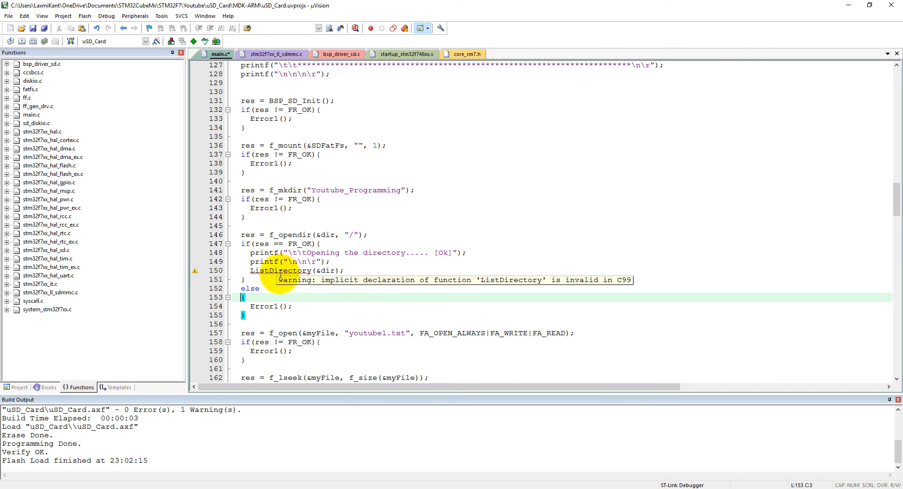
# Step: Start the void ListDirectory(DIR *dir) definition in the USER CODE 0 section
pyautogui.doubleClick(280, 271)
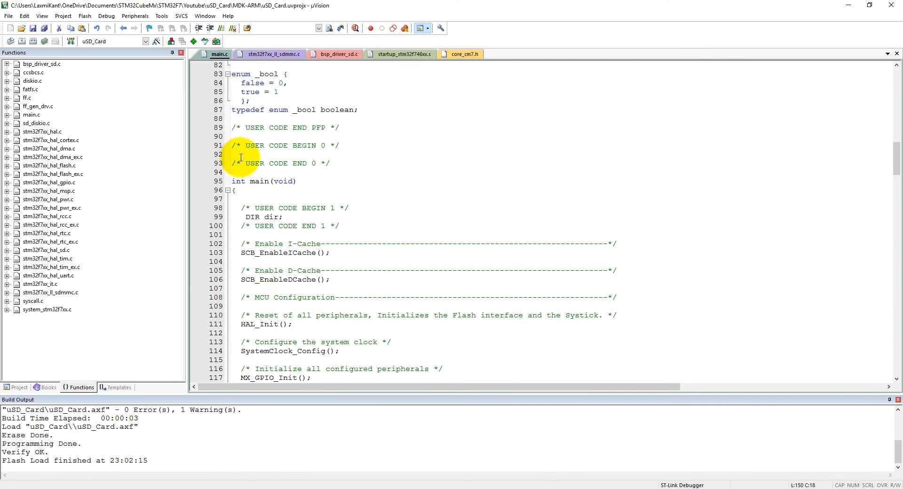
pyautogui.write('void')
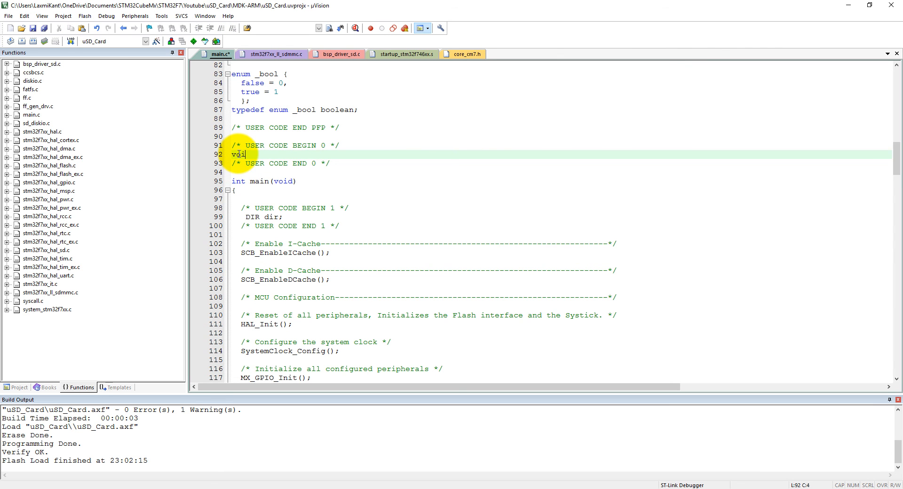
pyautogui.write('List')
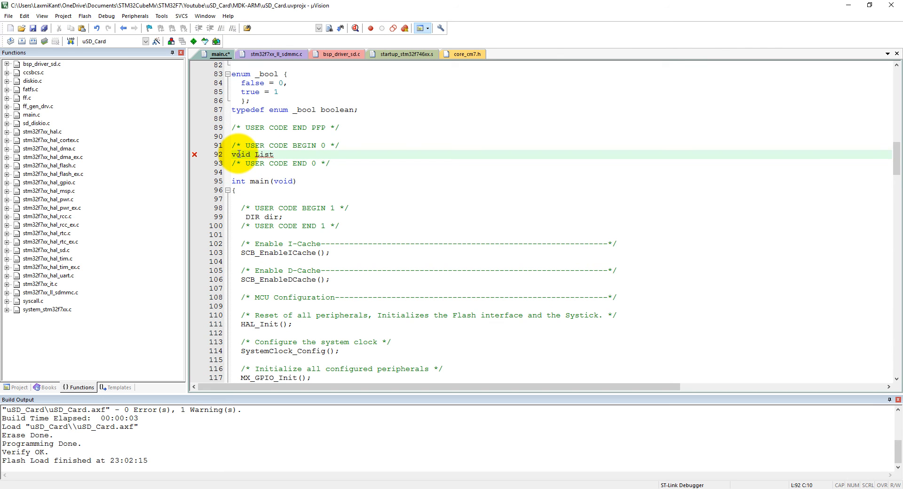
pyautogui.write('Direc')
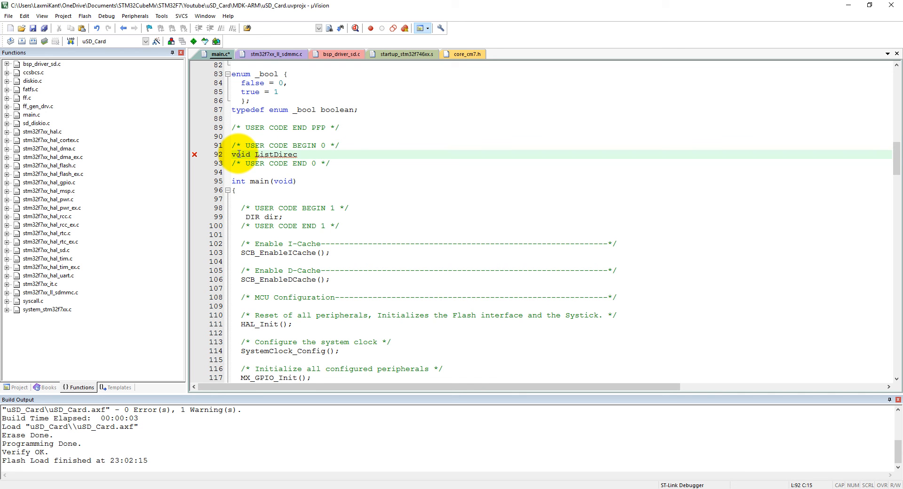
pyautogui.write('tory(D')
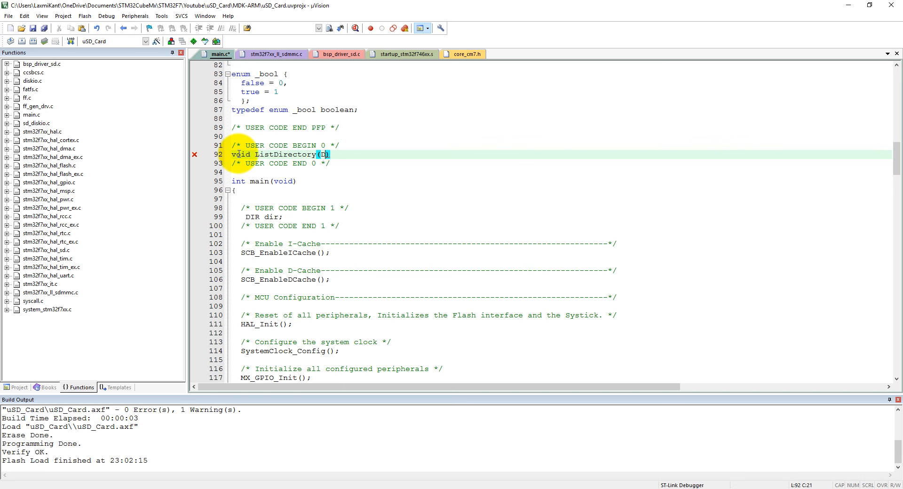
pyautogui.write('IR * dir')
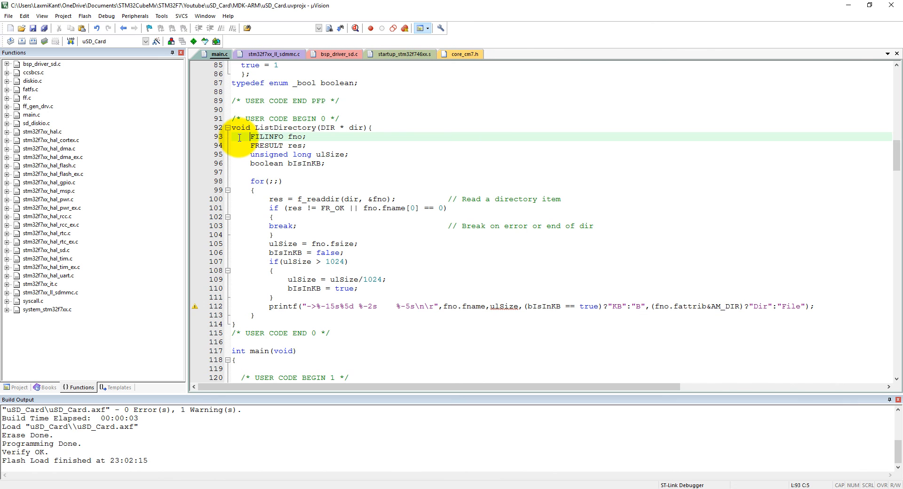
pyautogui.moveTo(344, 206)
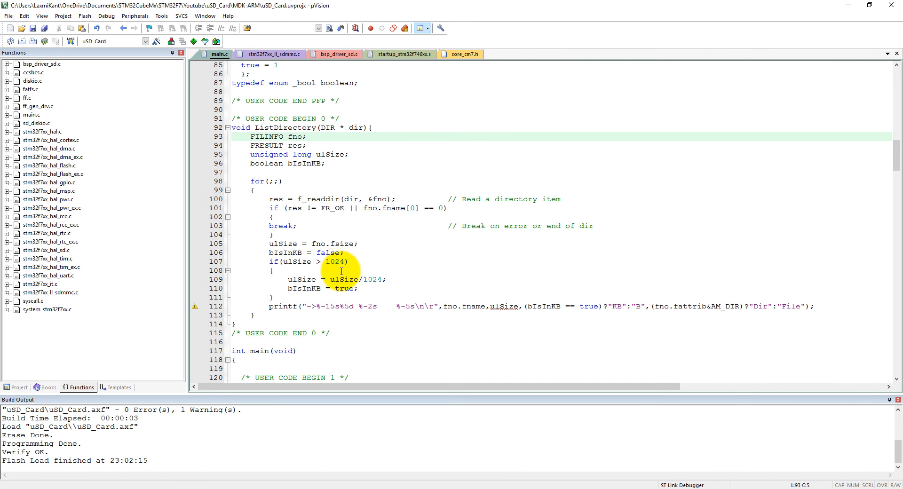
# Step: Rebuild the project cleanly and download the new program into the board's flash
pyautogui.click(22, 40)
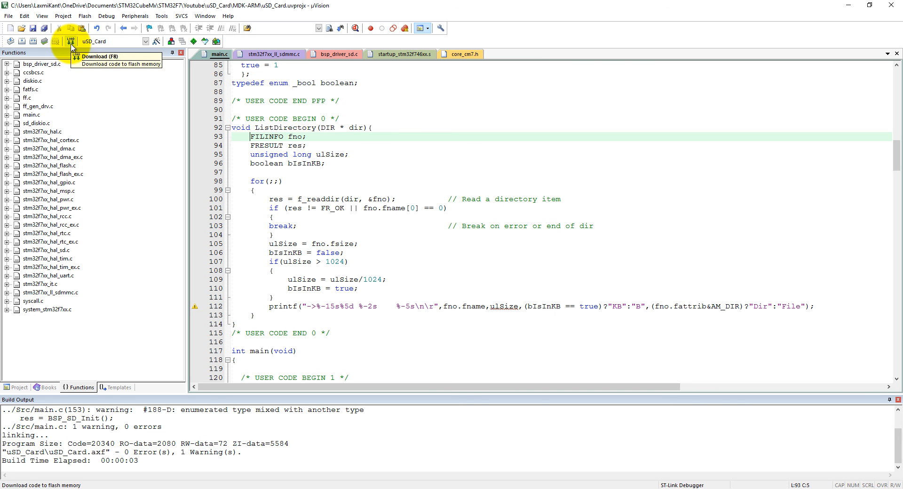
pyautogui.click(70, 40)
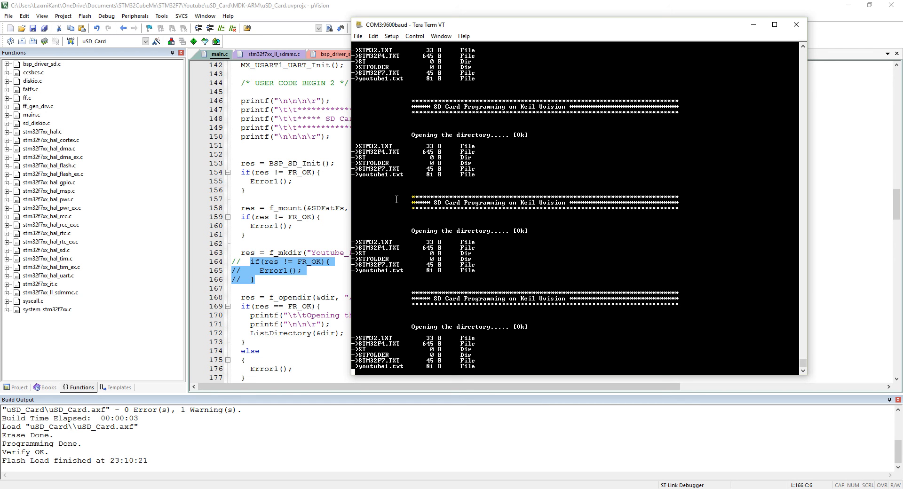
pyautogui.moveTo(406, 202)
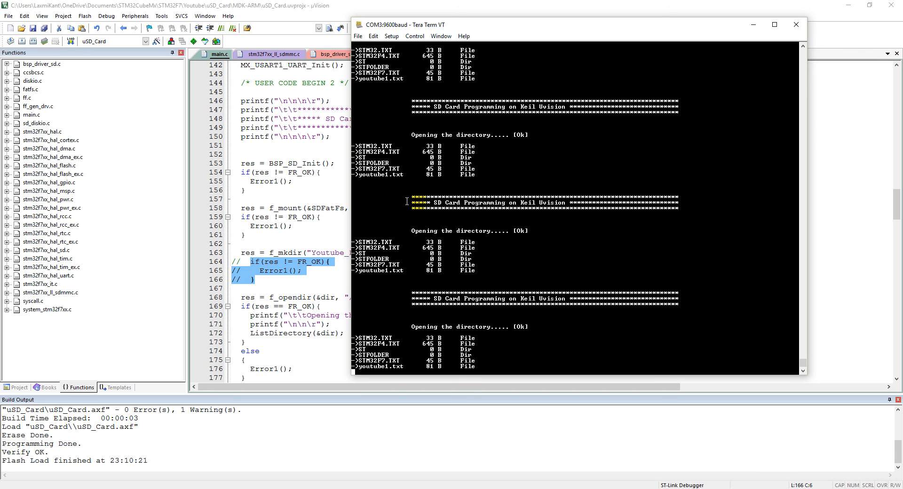